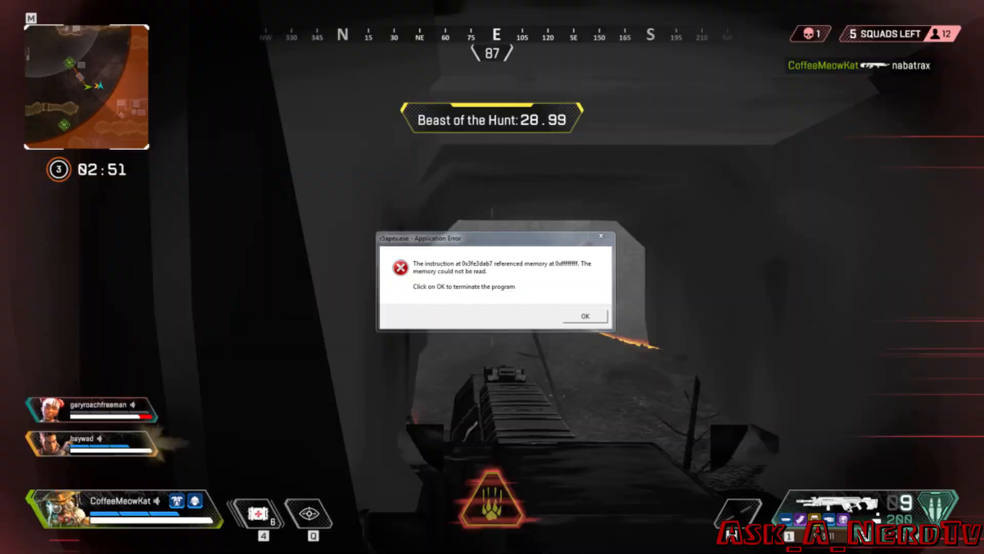
Step: Acknowledge the r5apex.exe unreadable-memory error, terminating the crashed game
{"action": "left_click", "coordinate": [584, 316]}
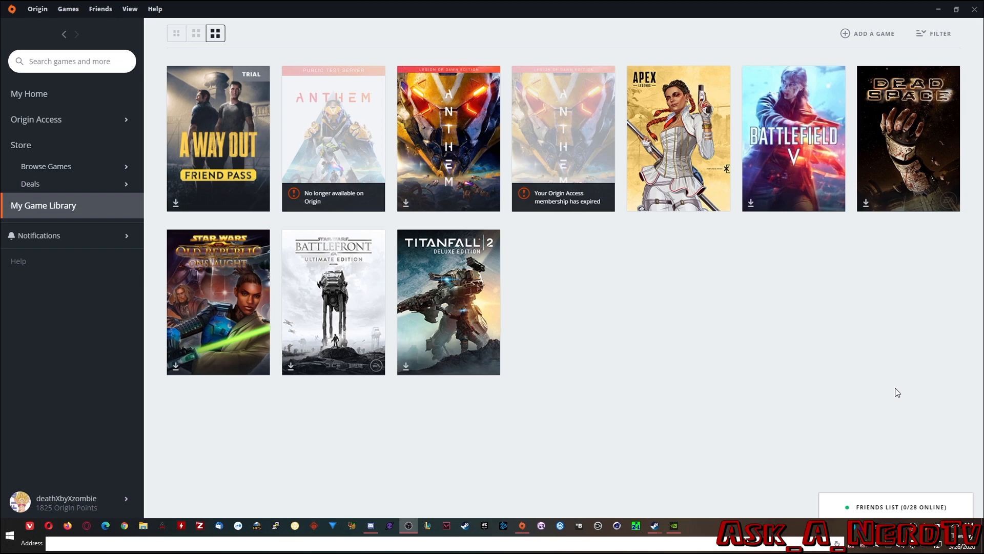
{"action": "mouse_move", "coordinate": [695, 171]}
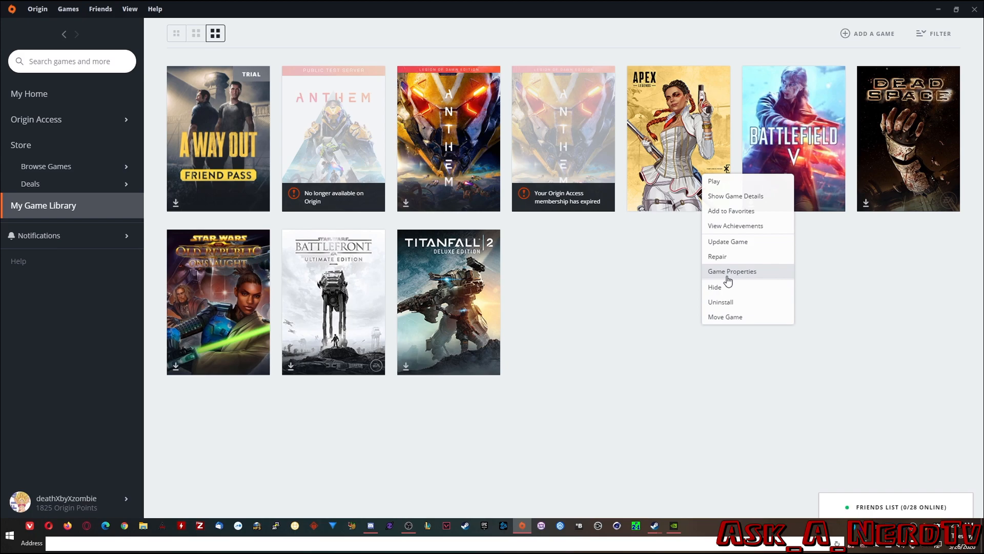
Step: Bring up the Apex Legends game properties from its library tile
{"action": "left_click", "coordinate": [731, 270]}
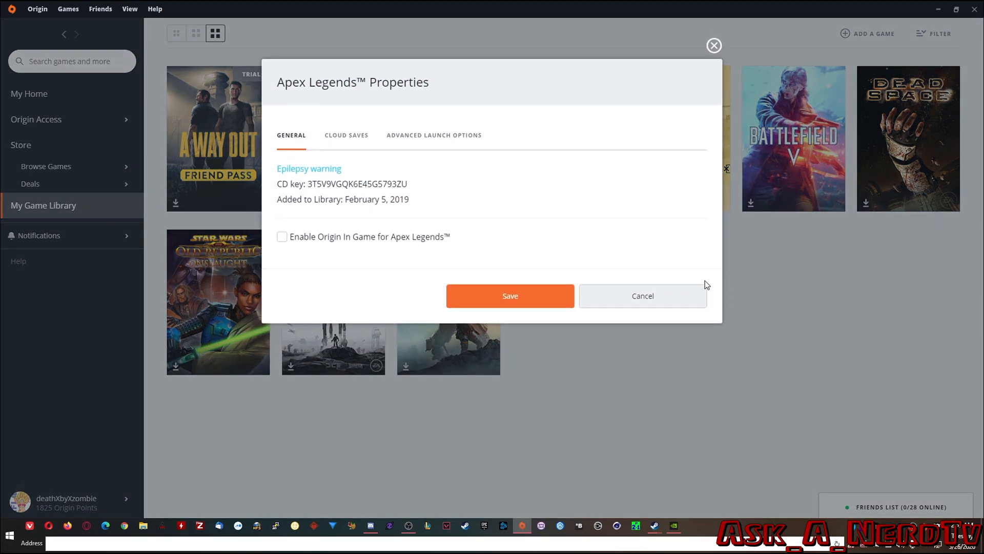
{"action": "mouse_move", "coordinate": [282, 236]}
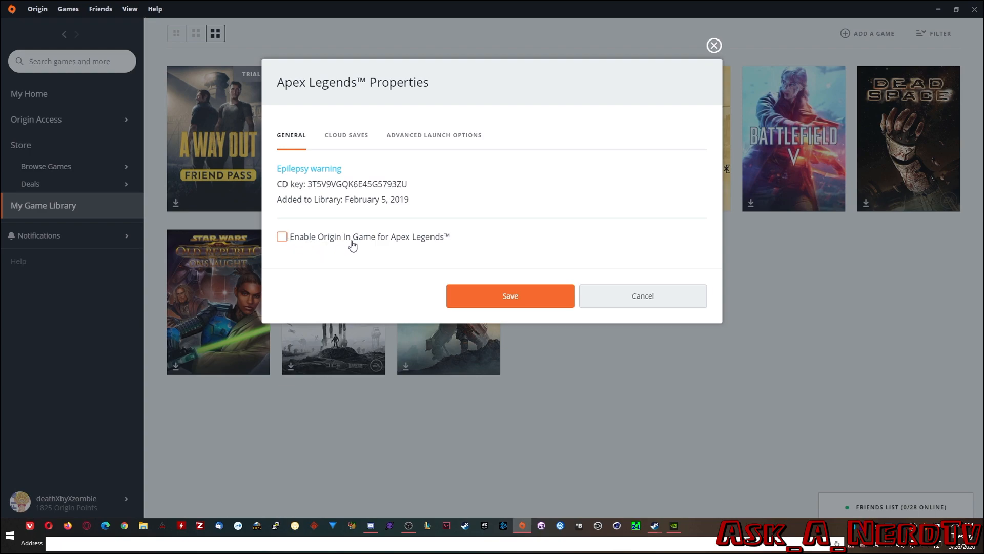
{"action": "mouse_move", "coordinate": [443, 243]}
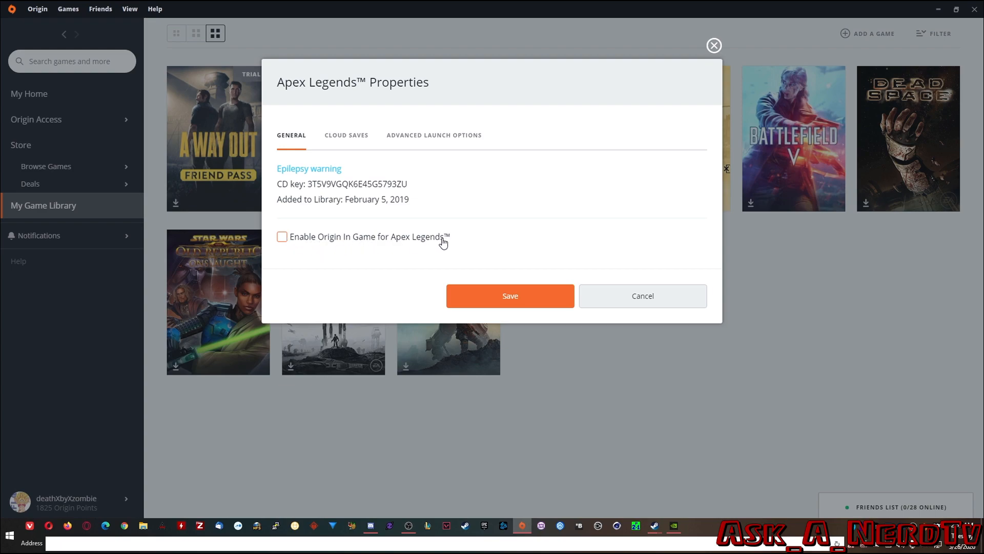
{"action": "mouse_move", "coordinate": [429, 248]}
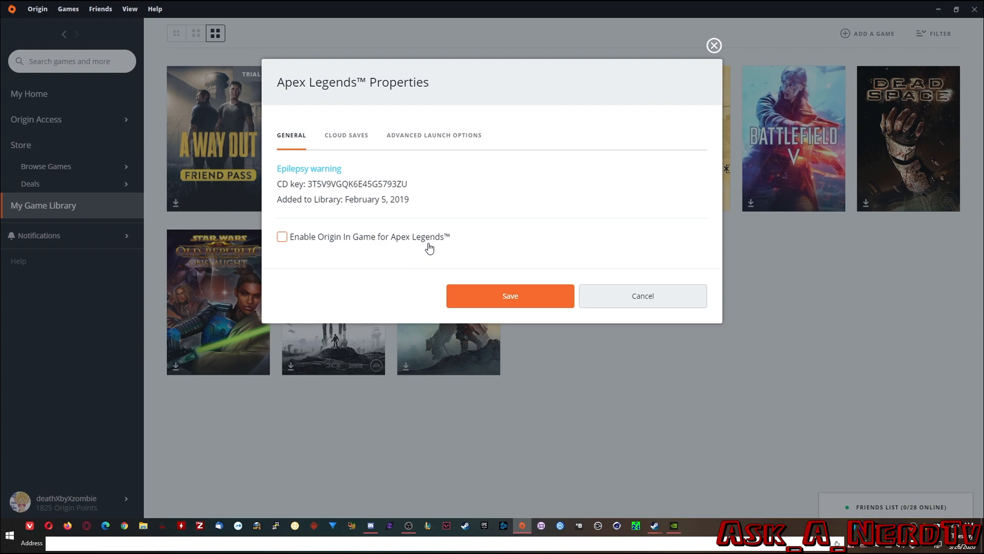
{"action": "mouse_move", "coordinate": [444, 178]}
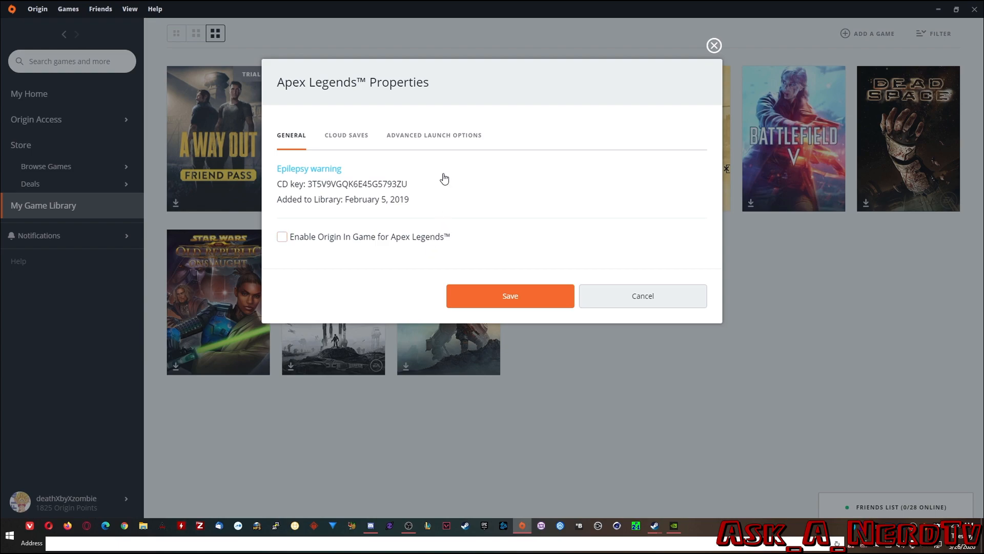
Step: Review the +fps_max 120 launch argument under Advanced Launch Options and save the properties
{"action": "left_click", "coordinate": [434, 135]}
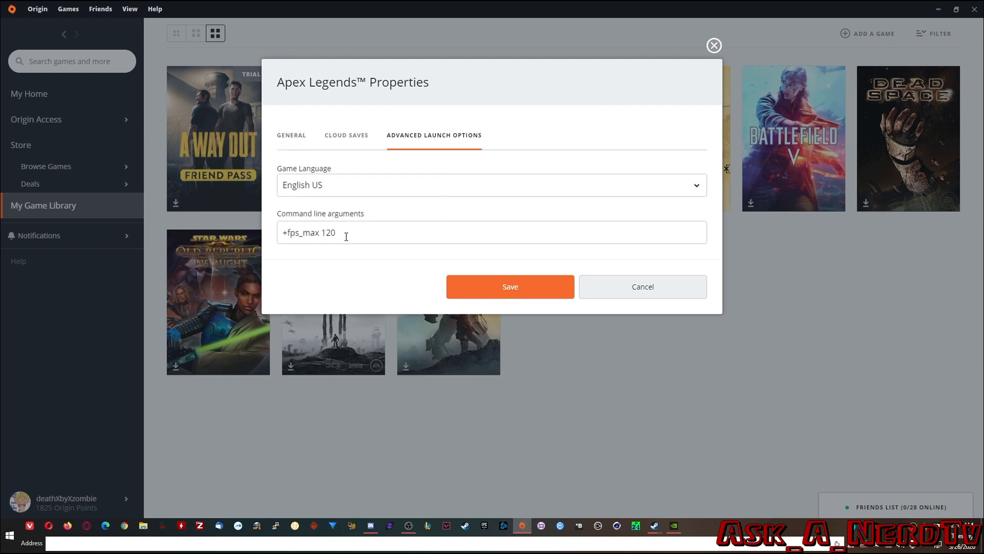
{"action": "mouse_move", "coordinate": [349, 251]}
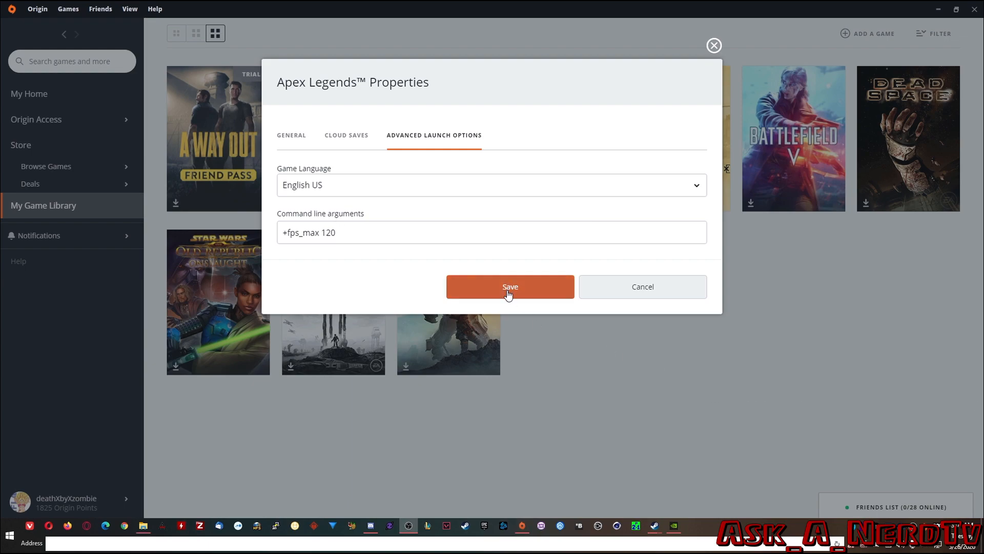
{"action": "left_click", "coordinate": [509, 286]}
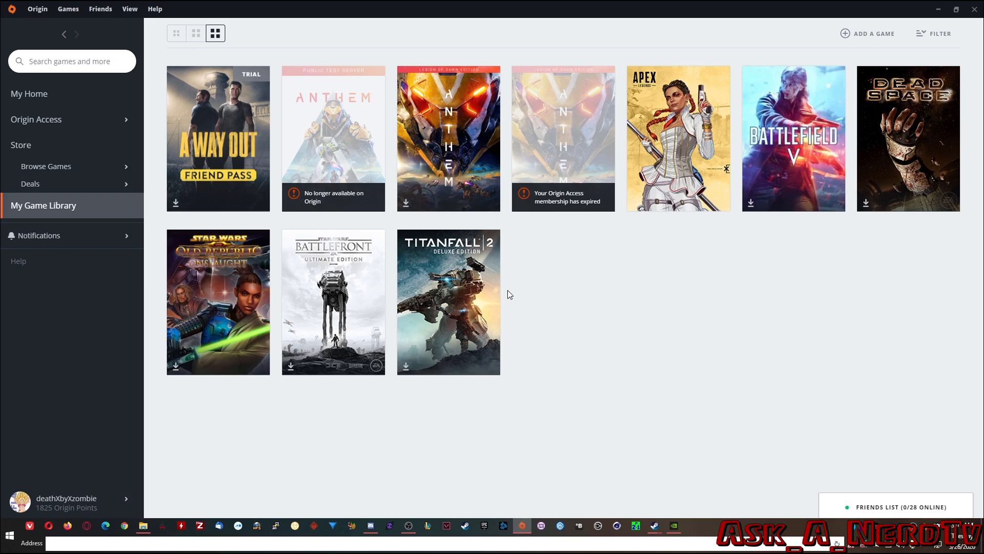
{"action": "mouse_move", "coordinate": [37, 10]}
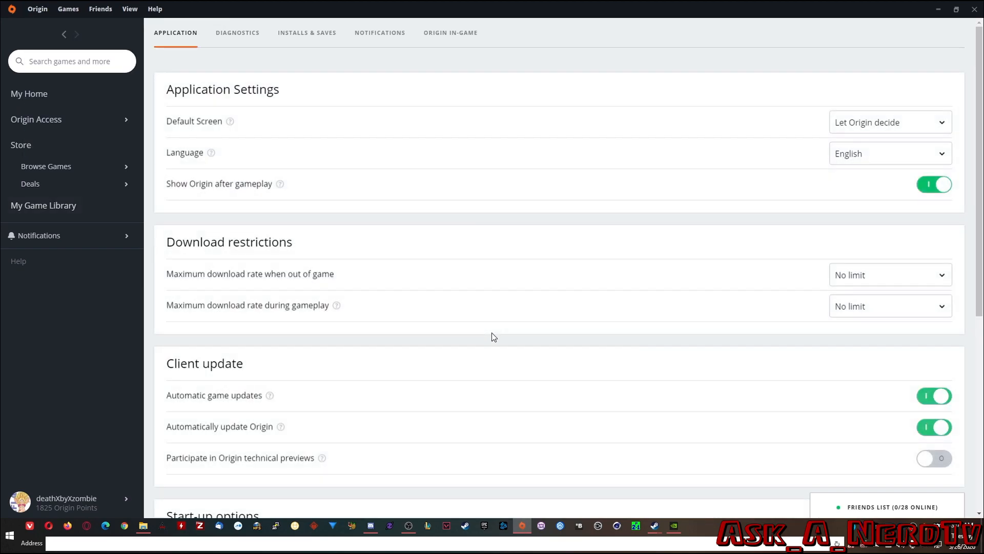
{"action": "mouse_move", "coordinate": [493, 326]}
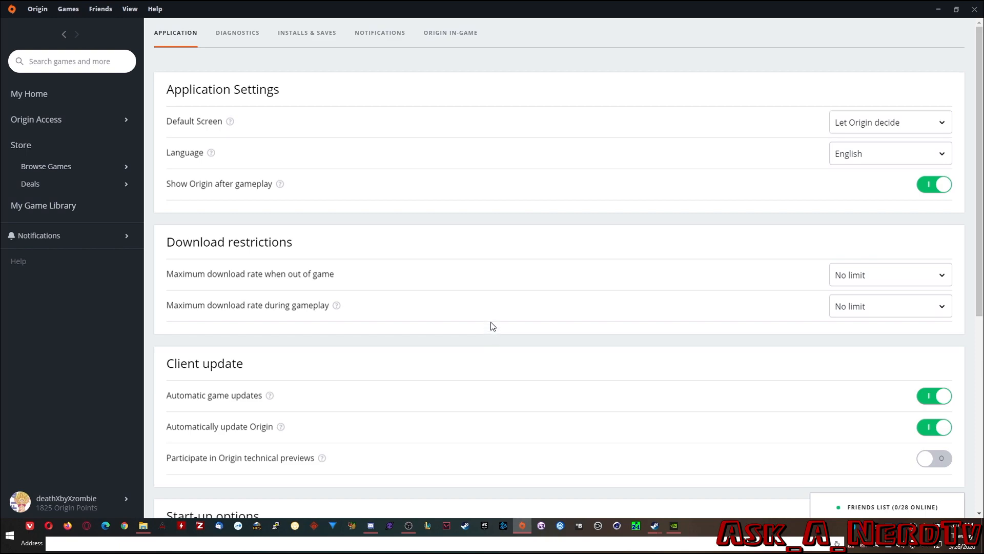
{"action": "mouse_move", "coordinate": [380, 32]}
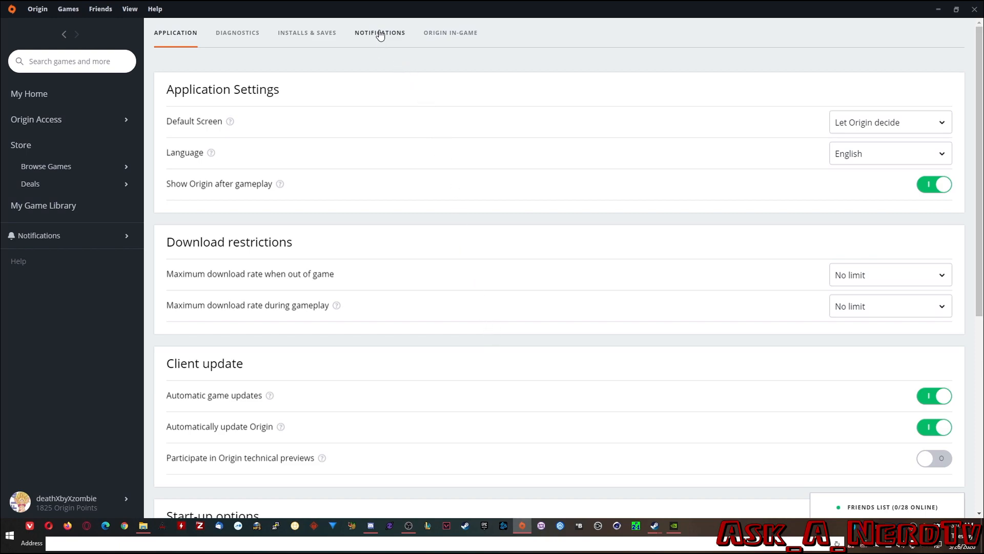
Step: Show the Notifications preferences in Origin's application settings
{"action": "left_click", "coordinate": [379, 33]}
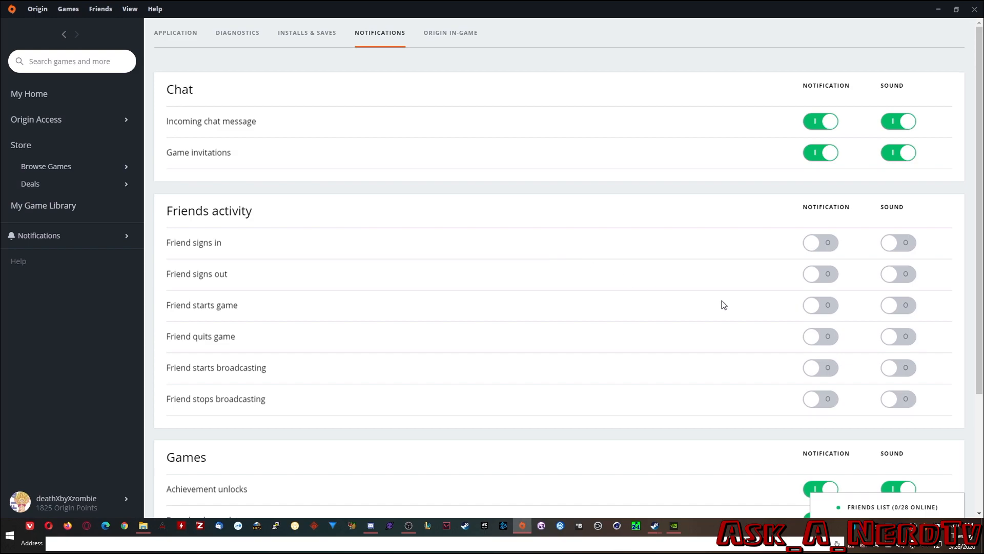
{"action": "mouse_move", "coordinate": [231, 248]}
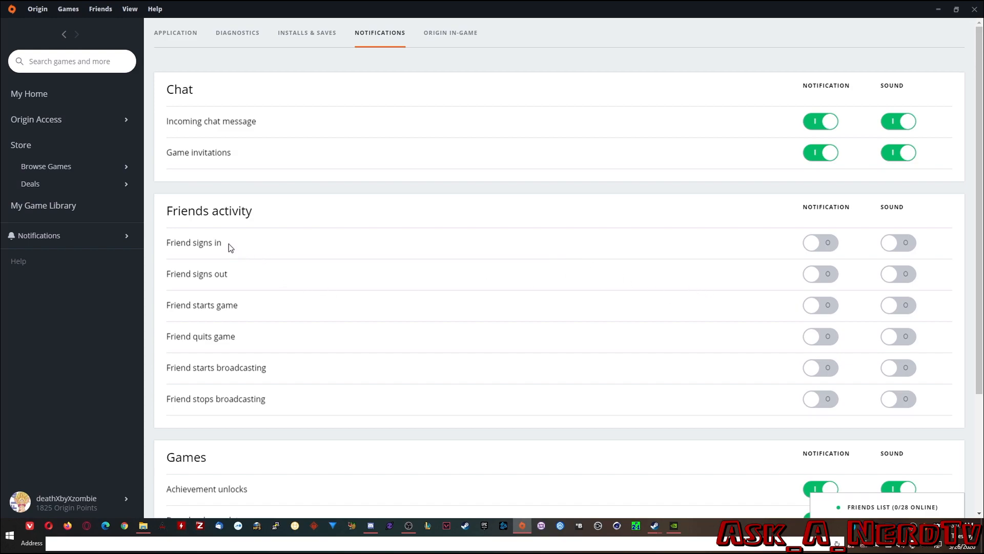
{"action": "mouse_move", "coordinate": [264, 391]}
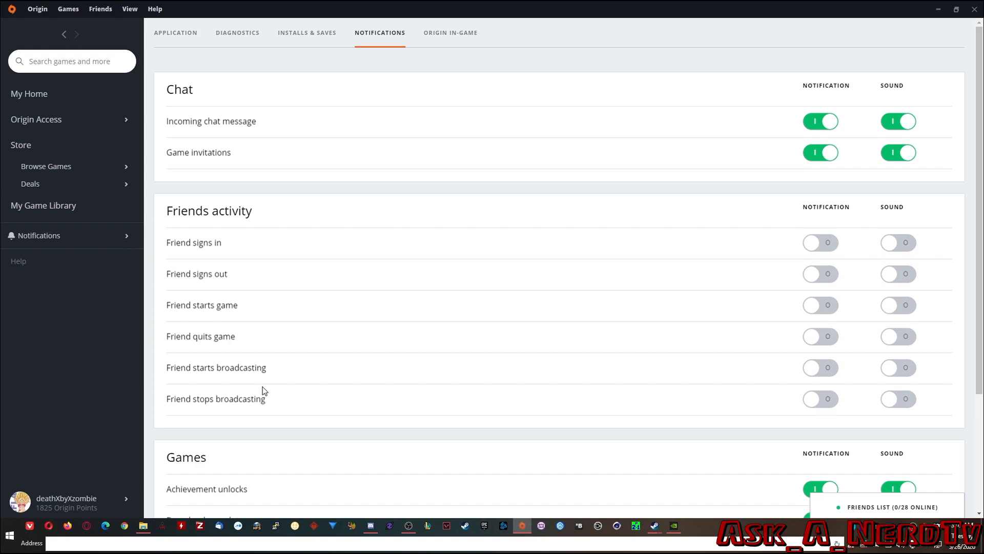
{"action": "mouse_move", "coordinate": [228, 366]}
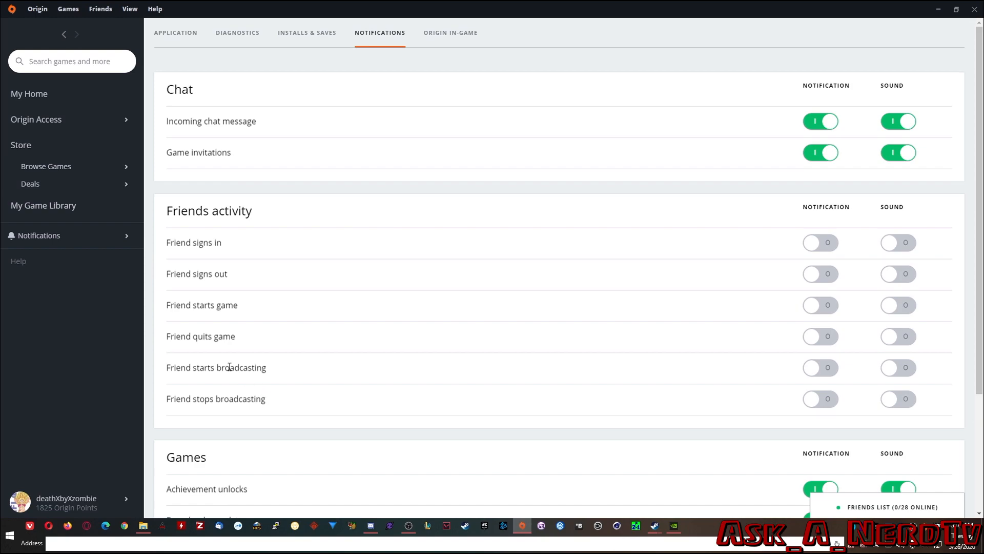
{"action": "mouse_move", "coordinate": [237, 282]}
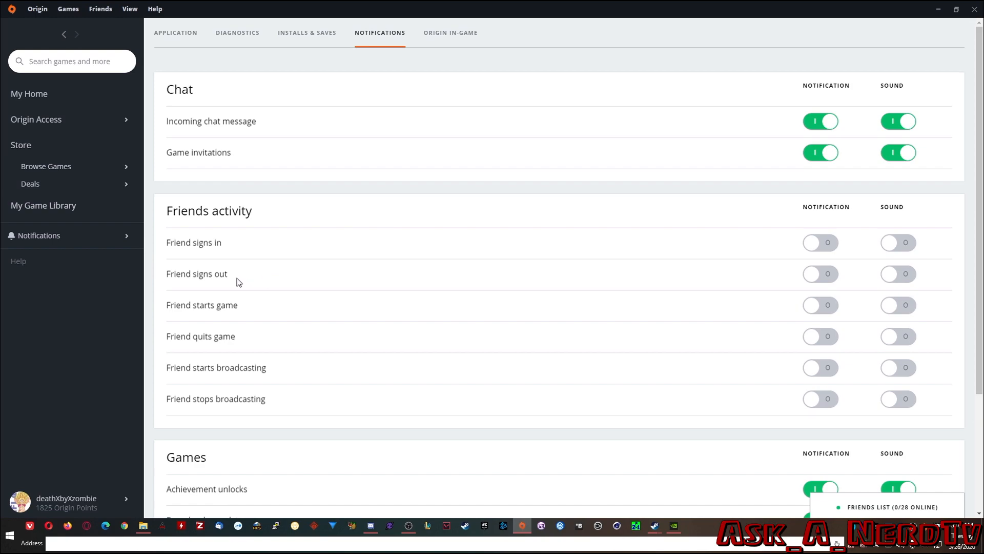
{"action": "mouse_move", "coordinate": [711, 311]}
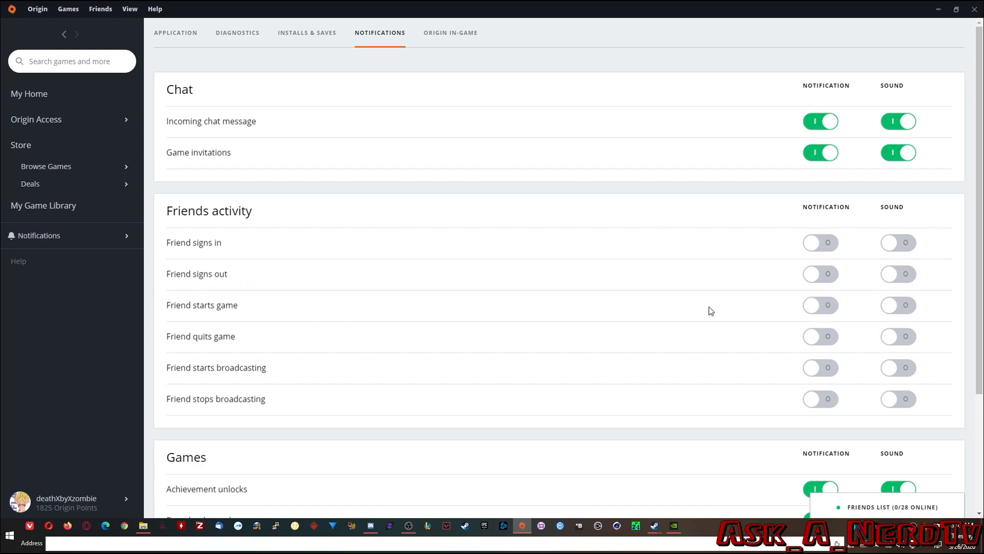
{"action": "mouse_move", "coordinate": [209, 370]}
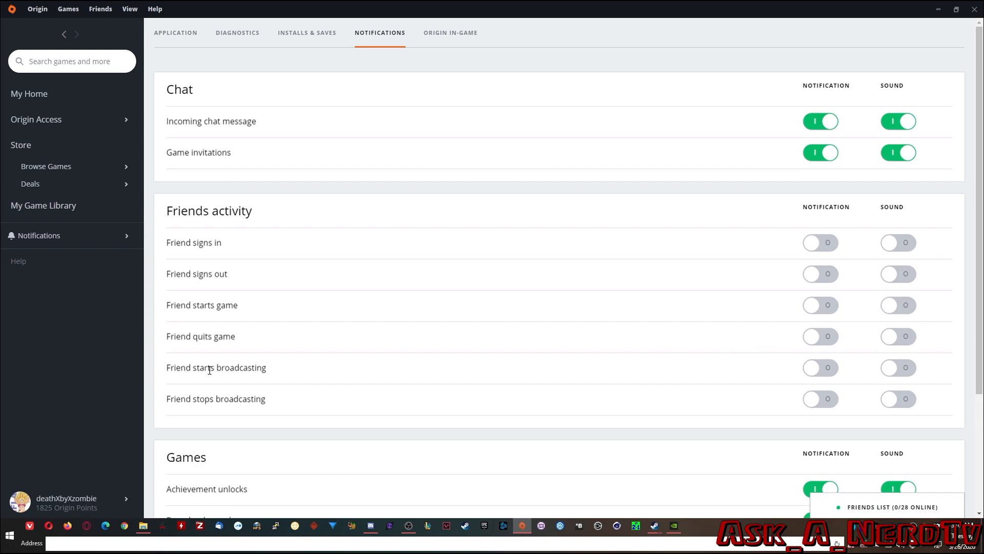
{"action": "mouse_move", "coordinate": [652, 409]}
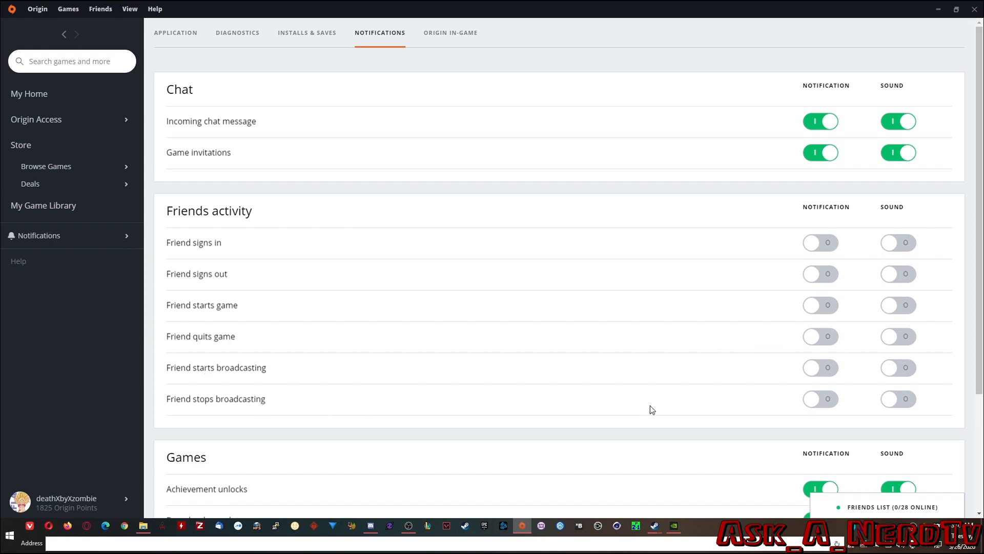
{"action": "mouse_move", "coordinate": [630, 365]}
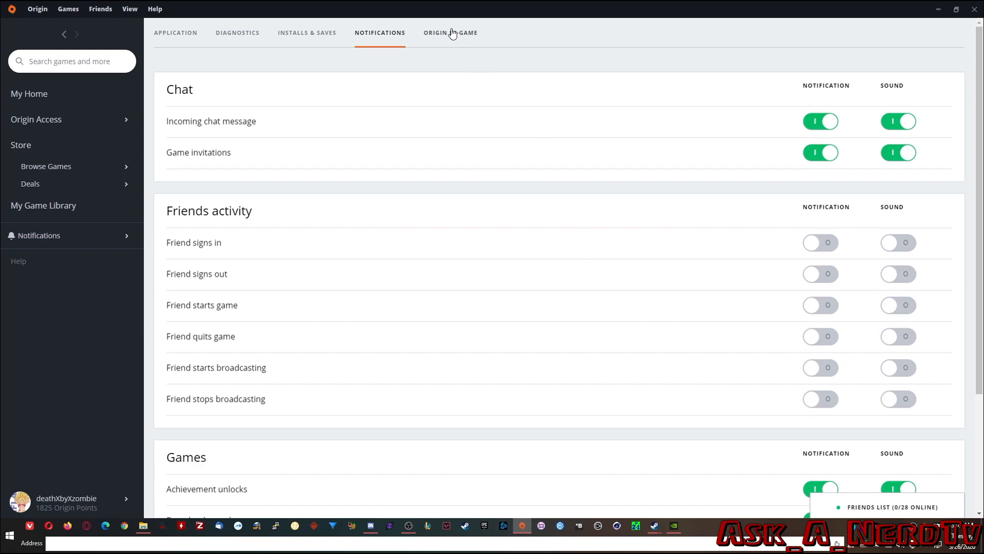
Step: Check Origin In-Game is disabled, then return to My Game Library
{"action": "left_click", "coordinate": [450, 33]}
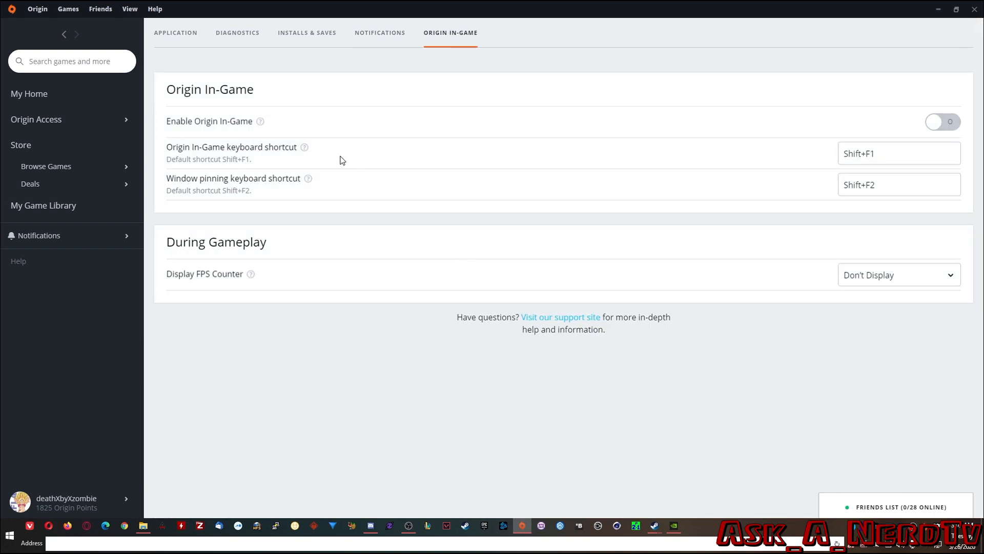
{"action": "mouse_move", "coordinate": [676, 145]}
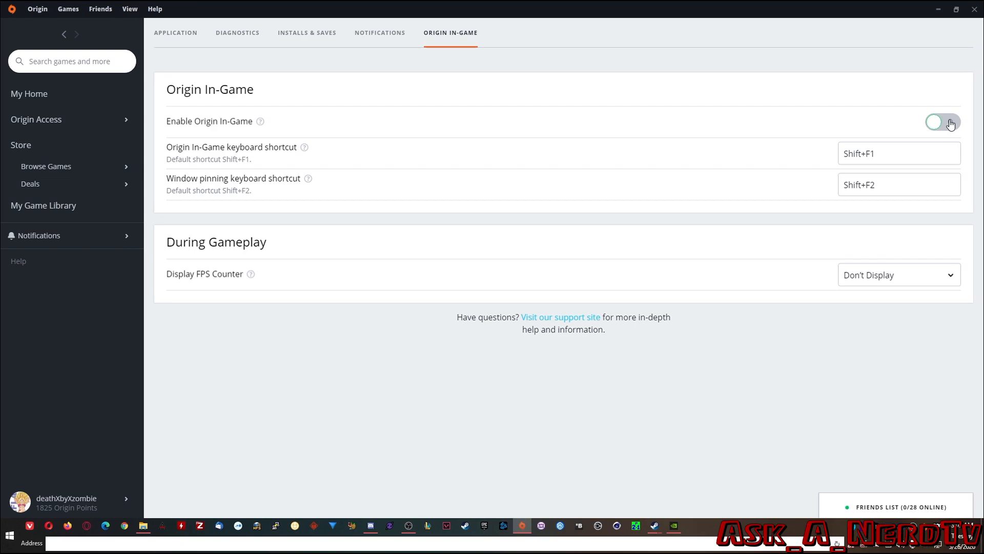
{"action": "left_click", "coordinate": [175, 33]}
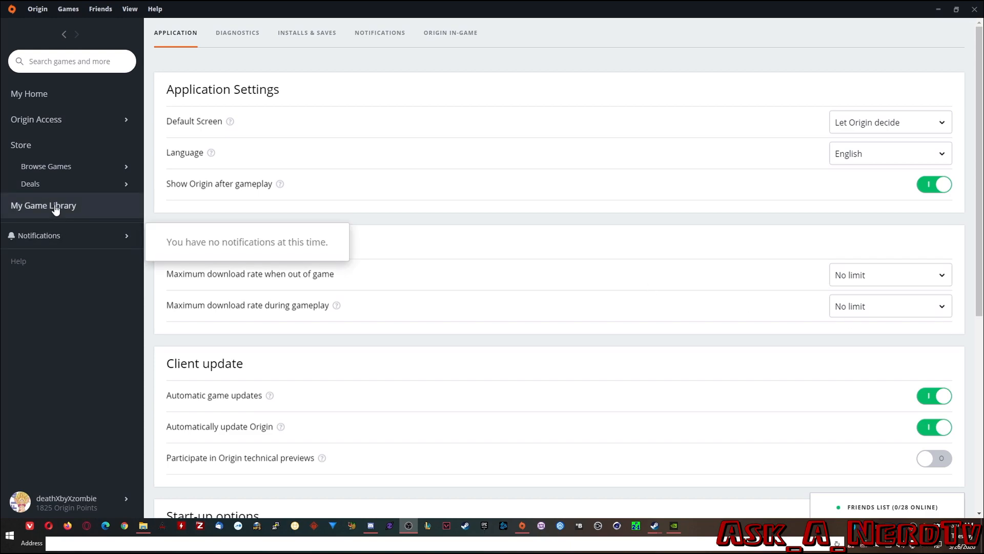
{"action": "left_click", "coordinate": [43, 205]}
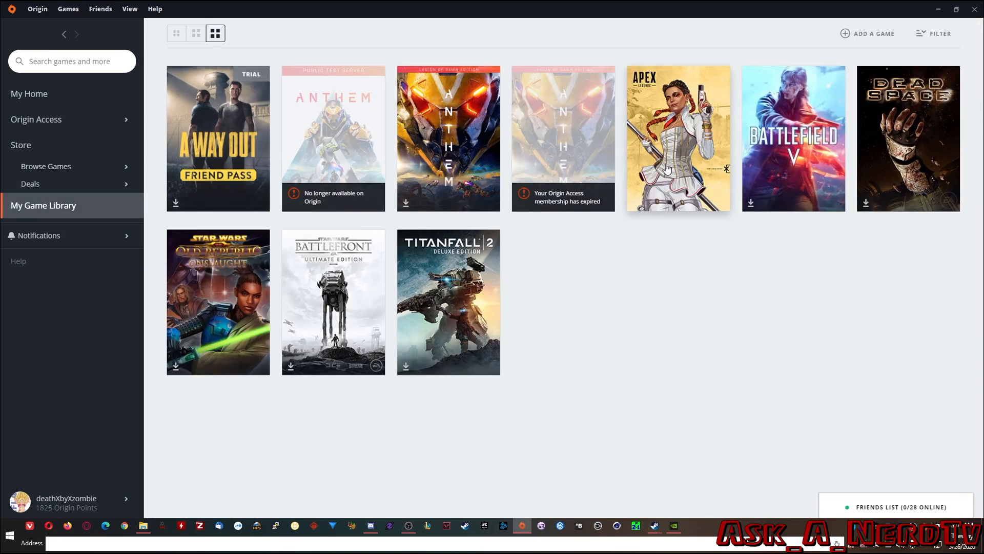
Step: Launch Apex Legends and bring up its settings on the Gameplay tab from the lobby
{"action": "left_click", "coordinate": [678, 139]}
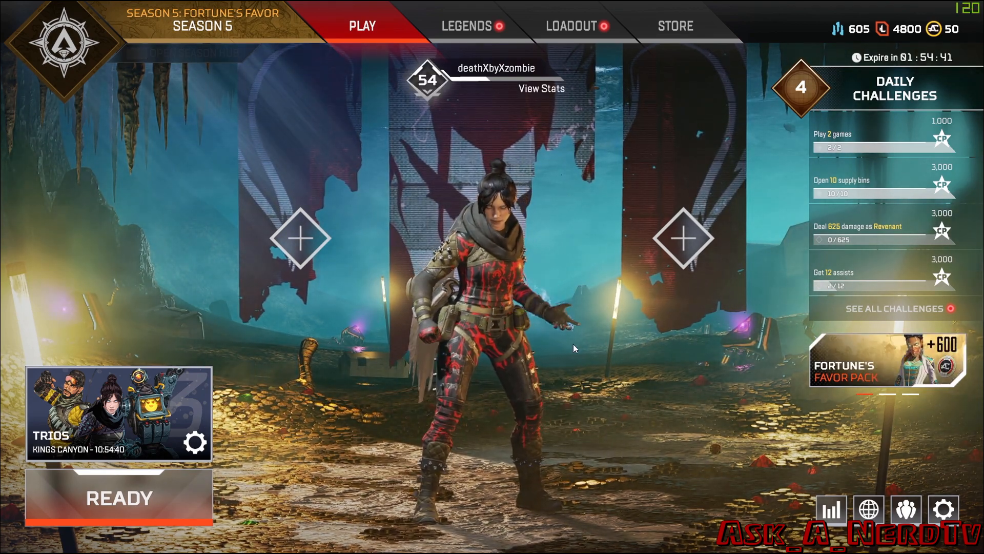
{"action": "mouse_move", "coordinate": [944, 510]}
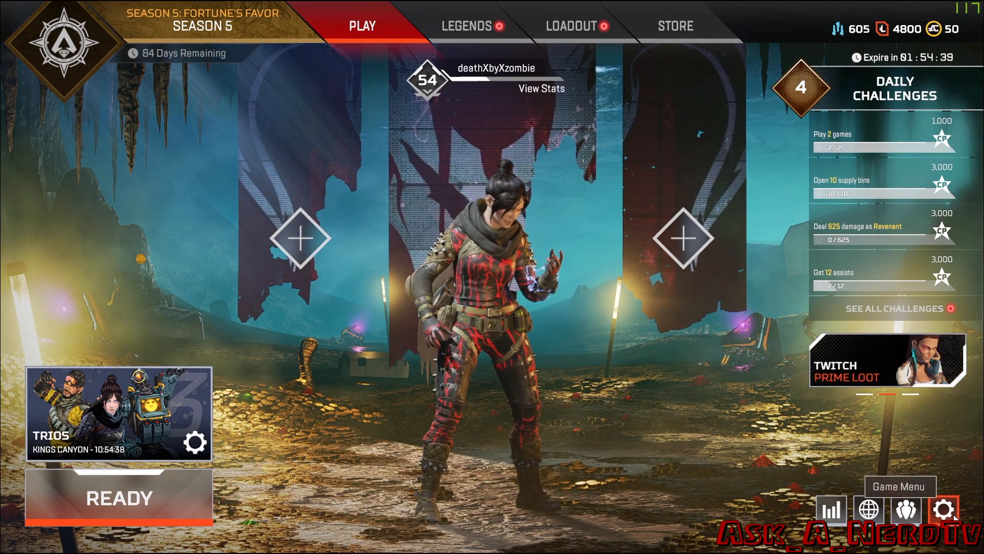
{"action": "left_click", "coordinate": [943, 510]}
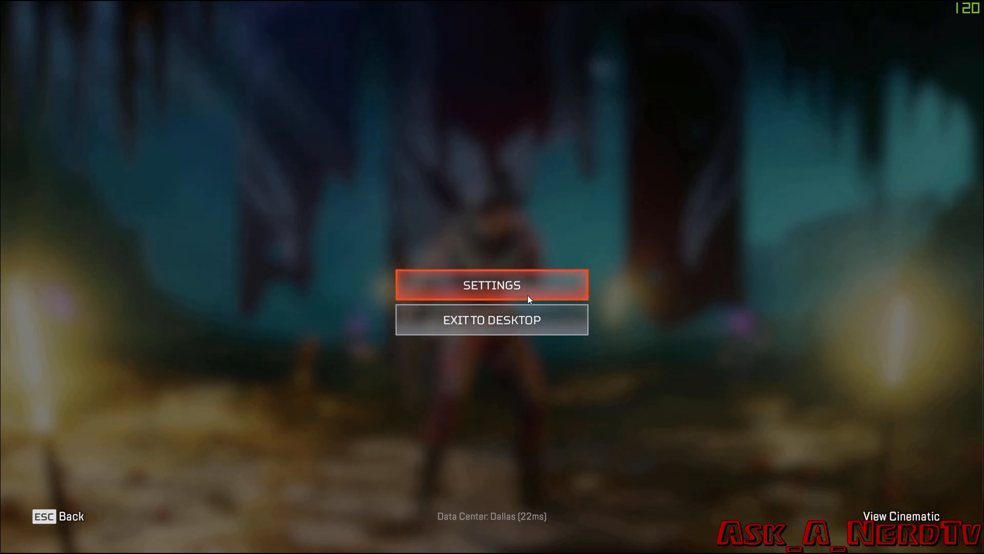
{"action": "left_click", "coordinate": [491, 284]}
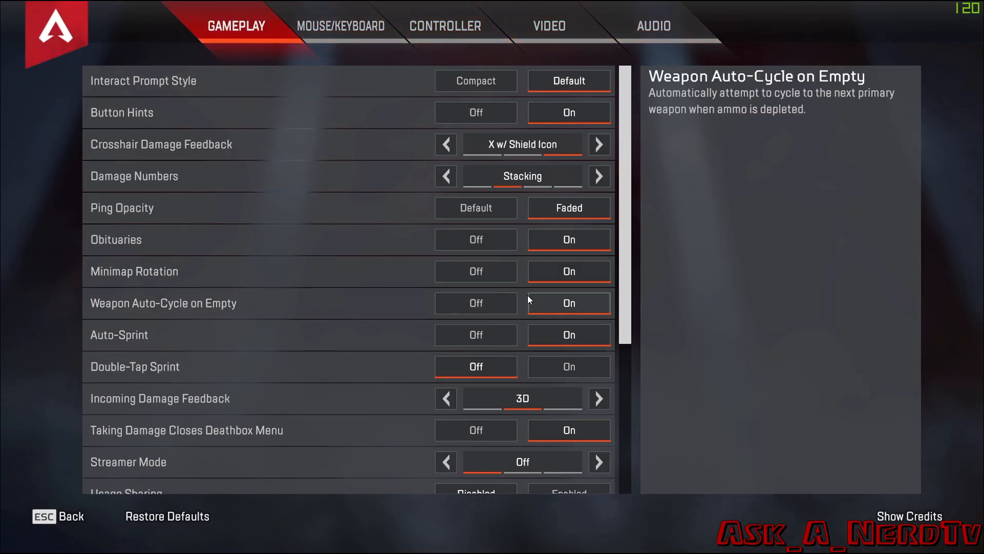
Step: Review the video settings, scrolling through the advanced graphics options
{"action": "left_click", "coordinate": [548, 26]}
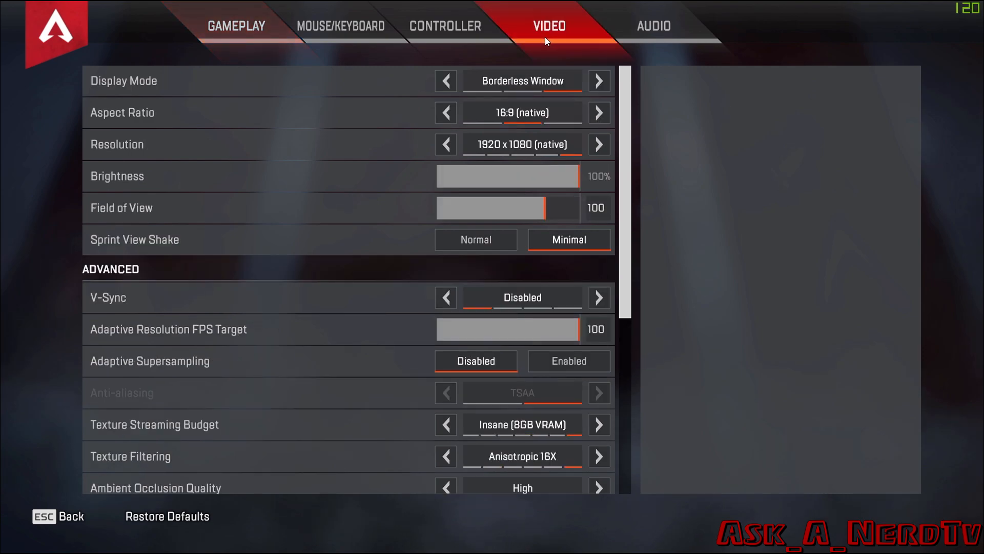
{"action": "mouse_move", "coordinate": [744, 209]}
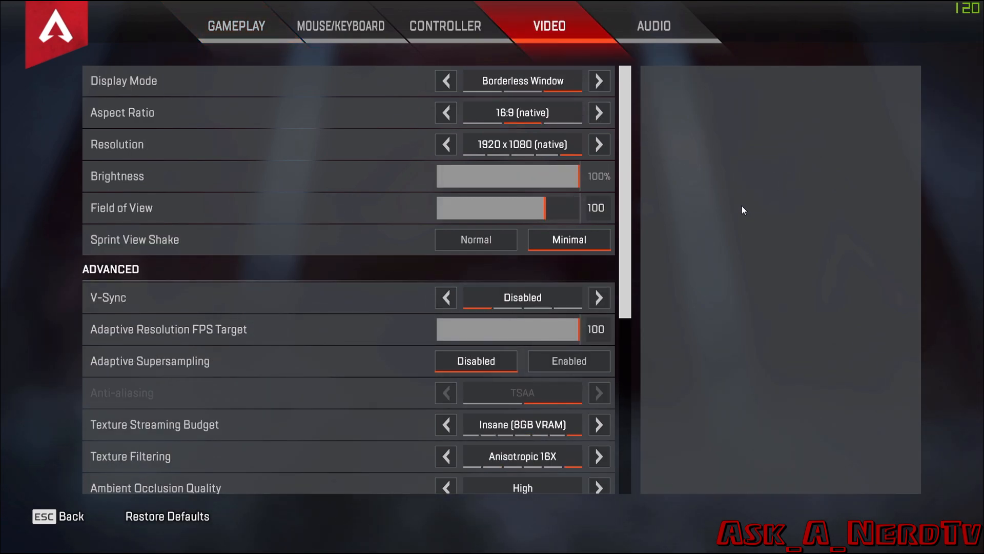
{"action": "scroll", "scroll_direction": "down", "scroll_amount": 3}
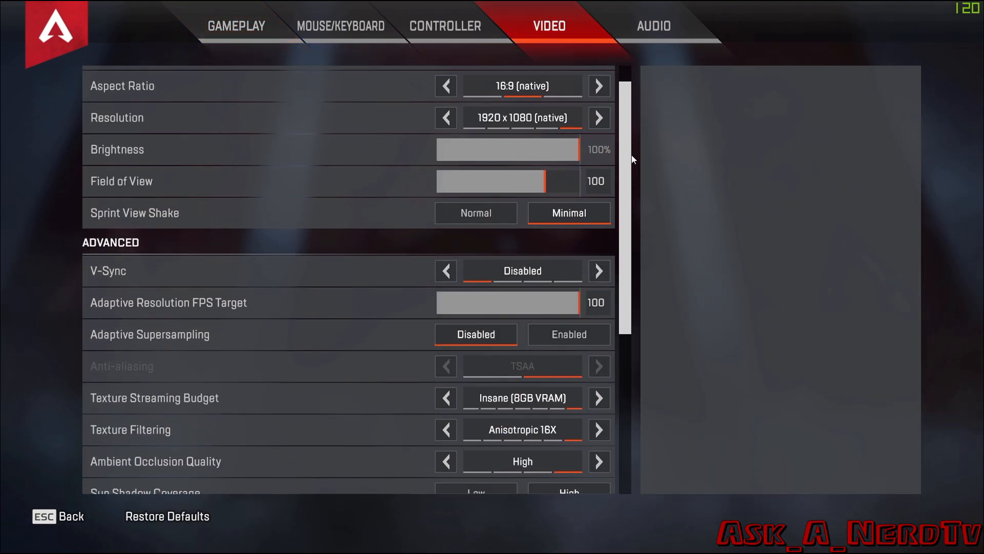
{"action": "scroll", "scroll_direction": "down", "scroll_amount": 3}
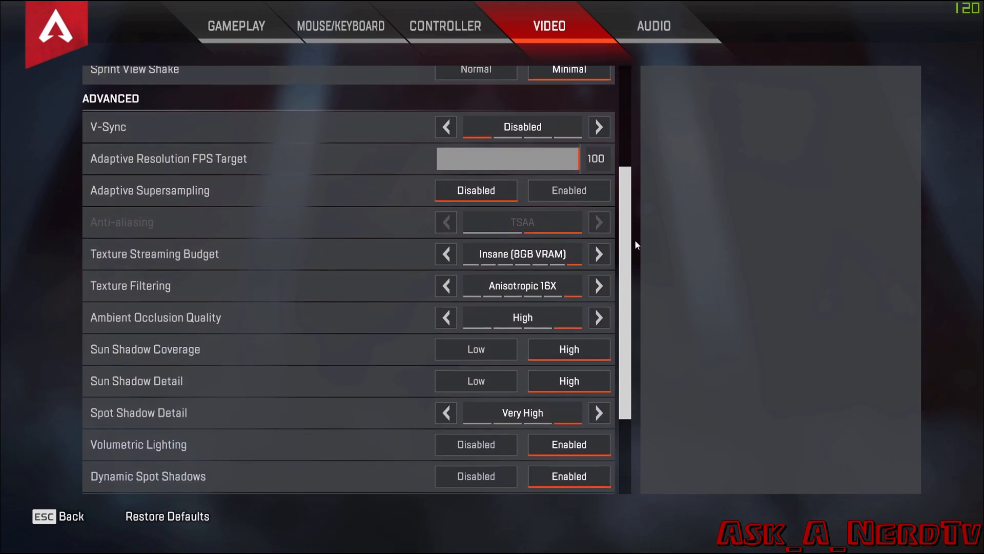
{"action": "scroll", "scroll_direction": "down", "scroll_amount": 3}
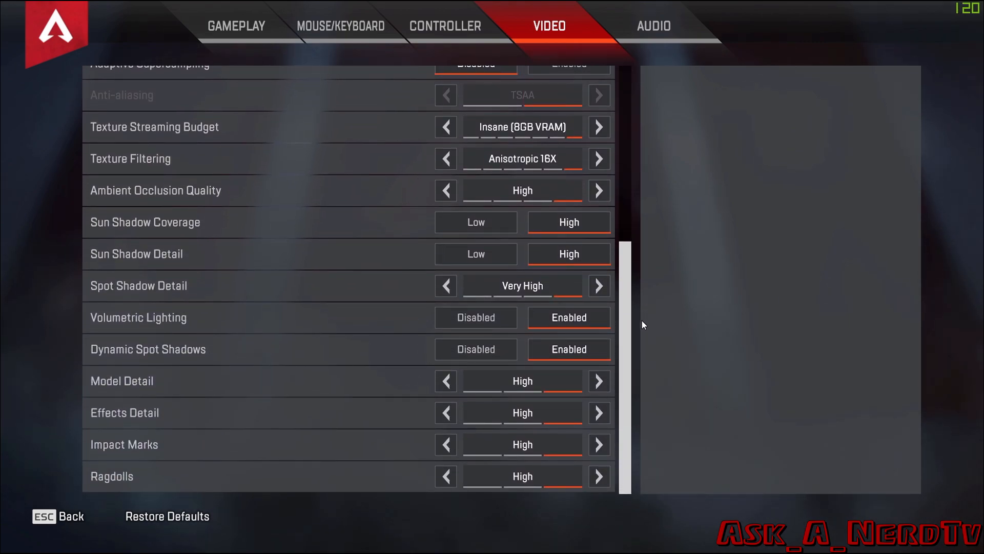
{"action": "scroll", "scroll_direction": "up", "scroll_amount": 3}
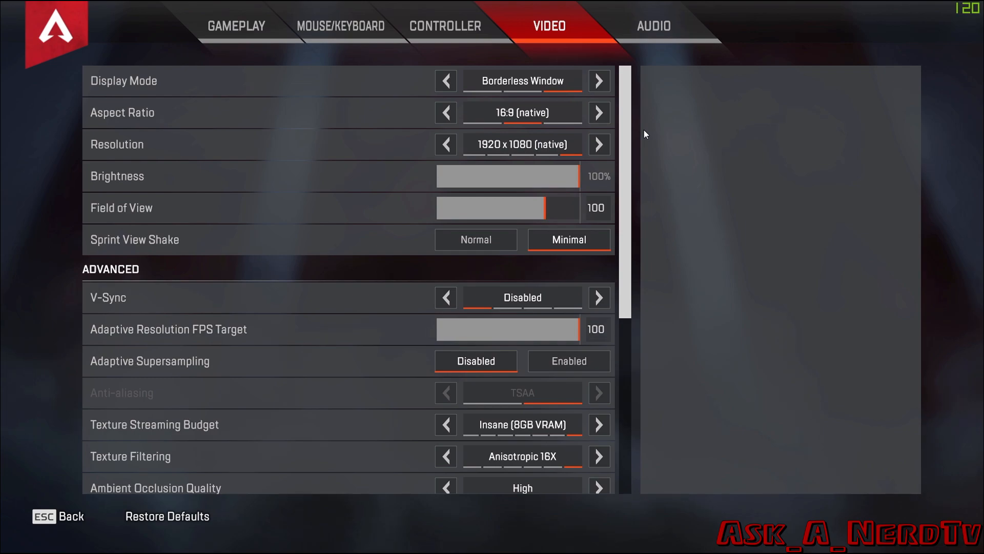
{"action": "mouse_move", "coordinate": [647, 129]}
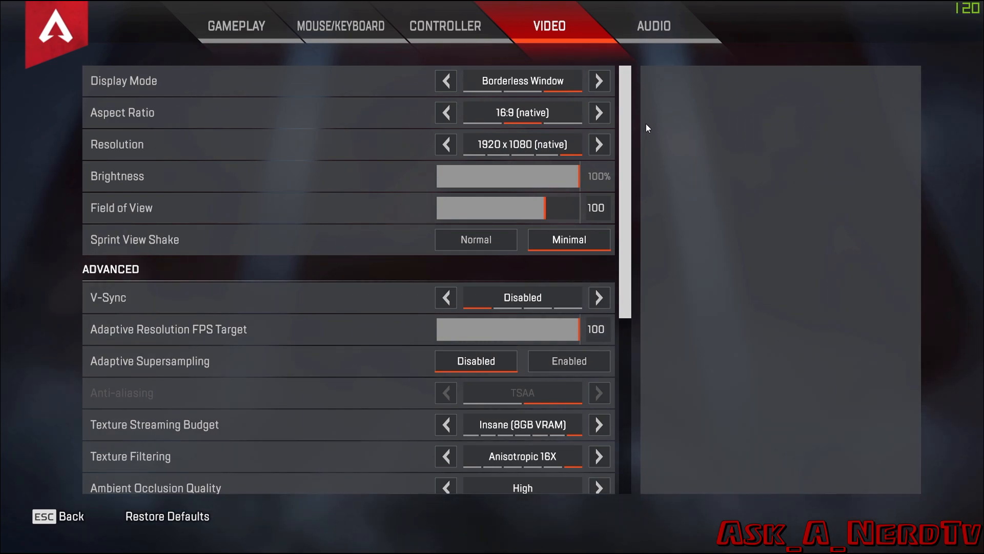
{"action": "mouse_move", "coordinate": [446, 113]}
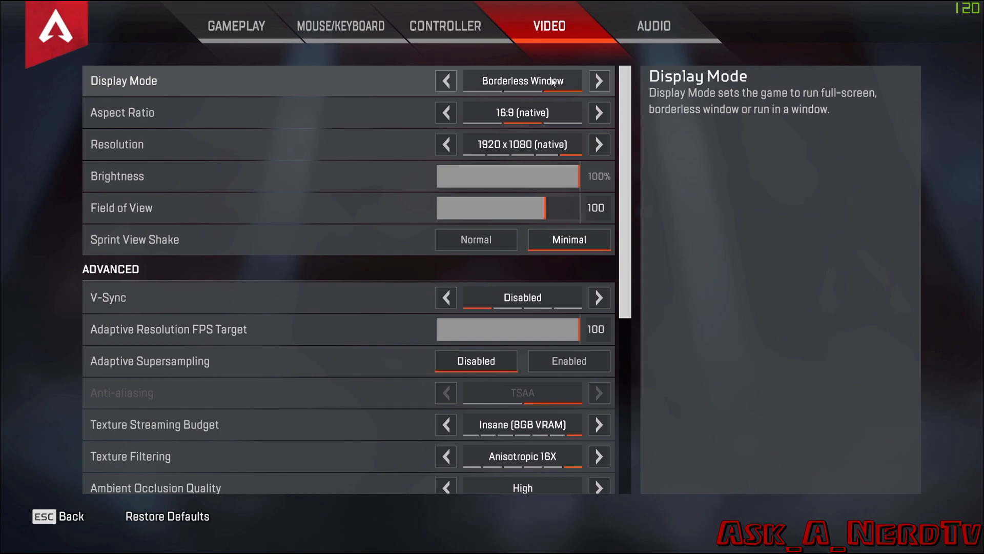
{"action": "mouse_move", "coordinate": [369, 119]}
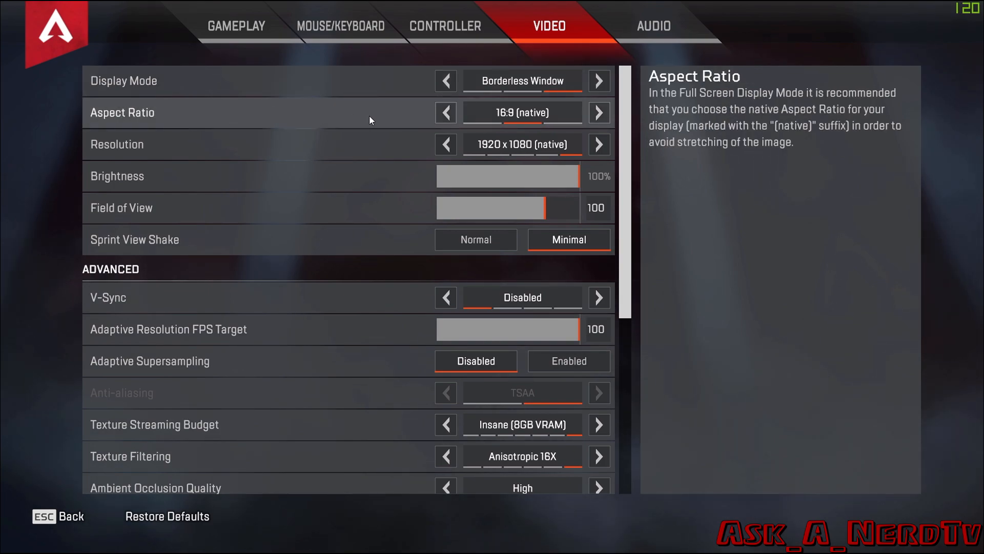
{"action": "mouse_move", "coordinate": [362, 156]}
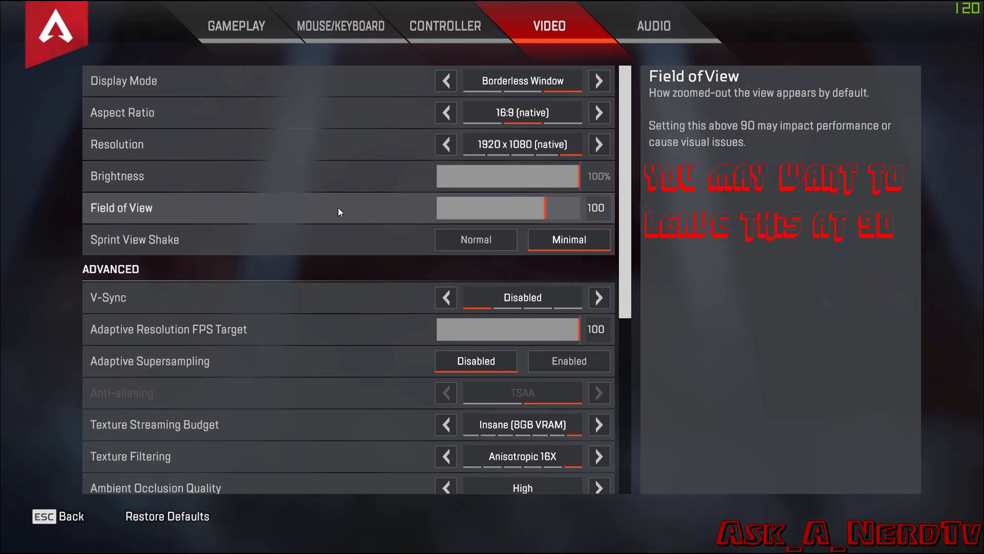
{"action": "mouse_move", "coordinate": [314, 245]}
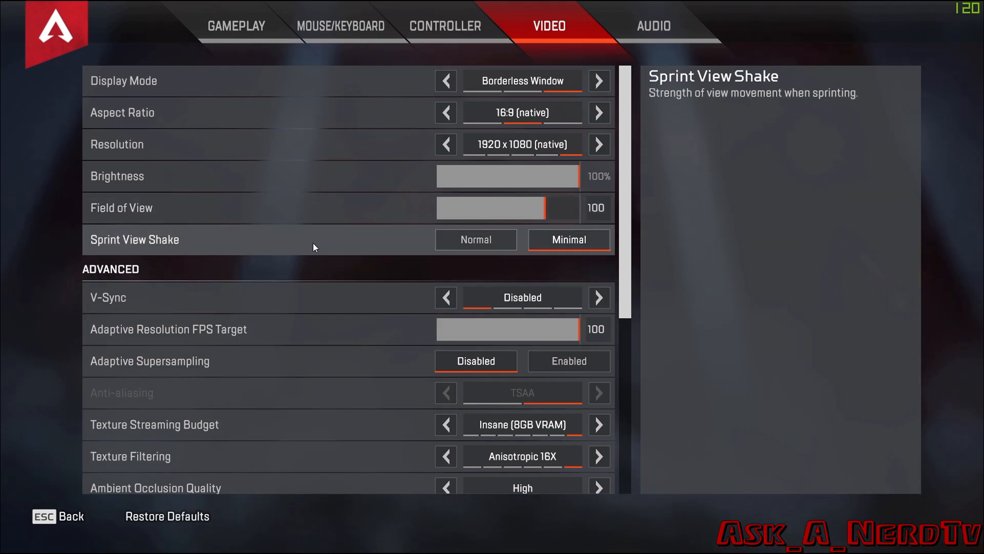
{"action": "mouse_move", "coordinate": [344, 304]}
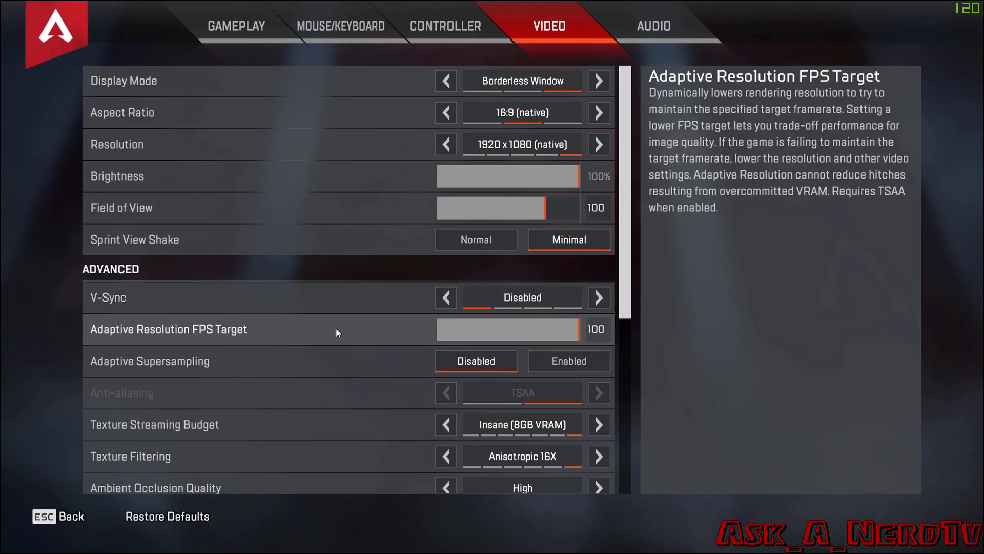
{"action": "mouse_move", "coordinate": [333, 341]}
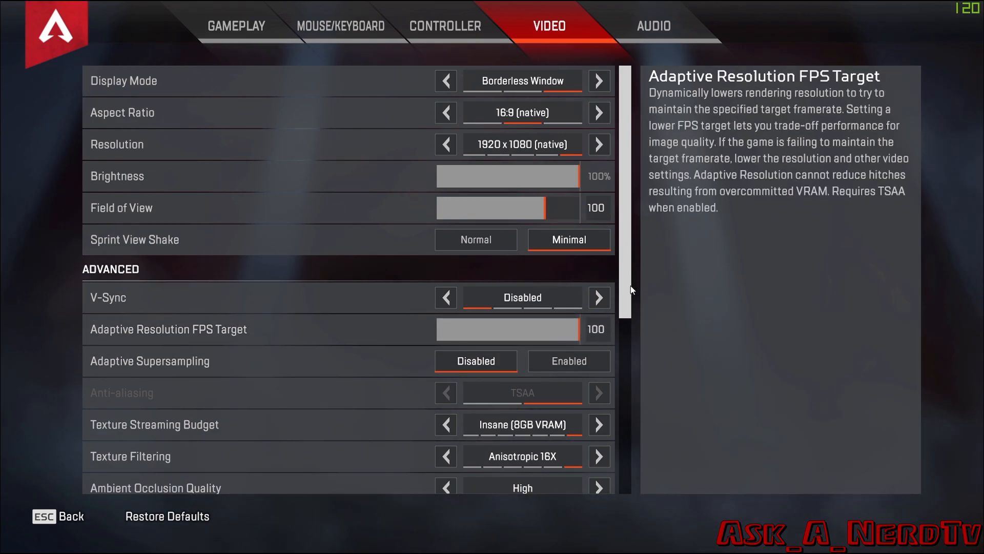
{"action": "scroll", "scroll_direction": "down", "scroll_amount": 3}
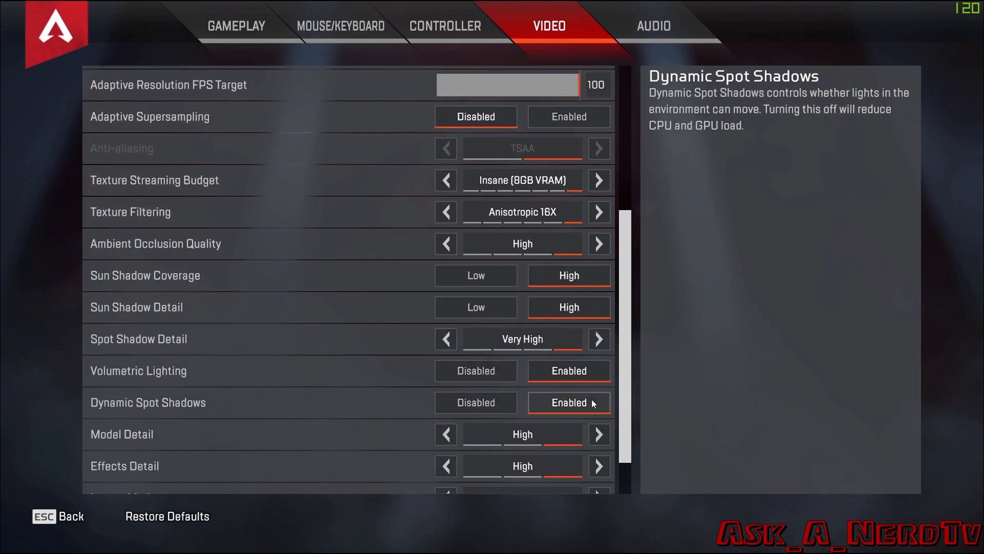
{"action": "mouse_move", "coordinate": [514, 160]}
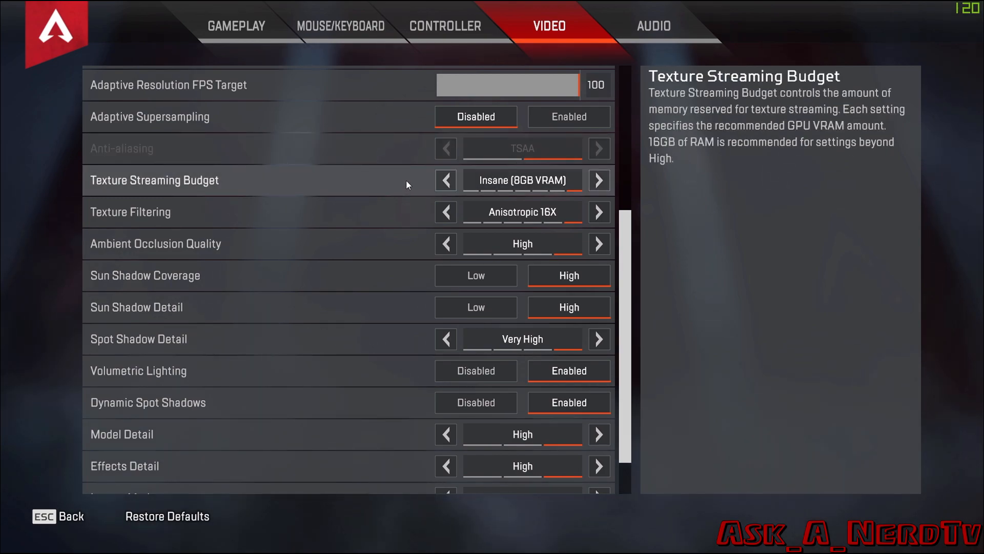
{"action": "mouse_move", "coordinate": [518, 186]}
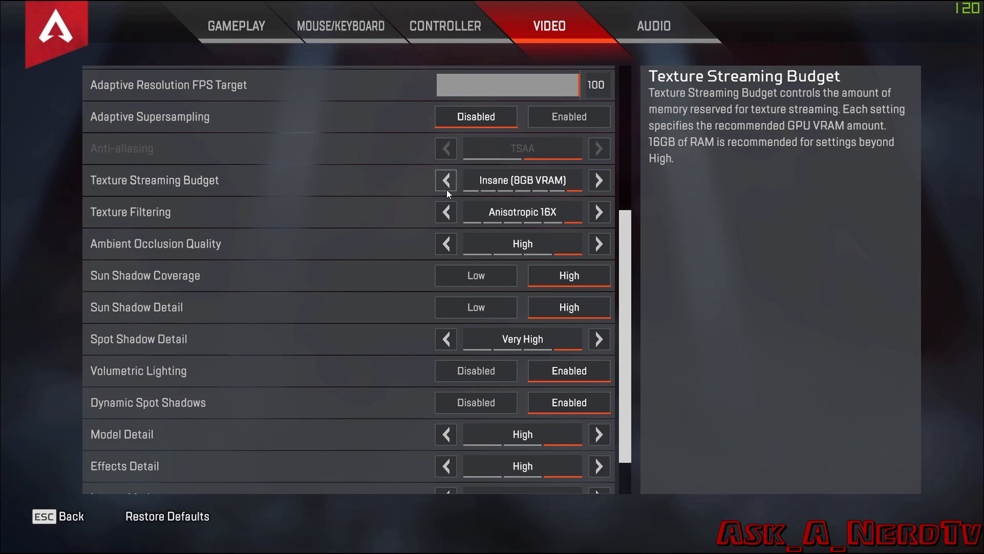
Step: Try Texture Streaming Budget at Medium and None, then restore it to Insane (8GB VRAM)
{"action": "left_click", "coordinate": [445, 180]}
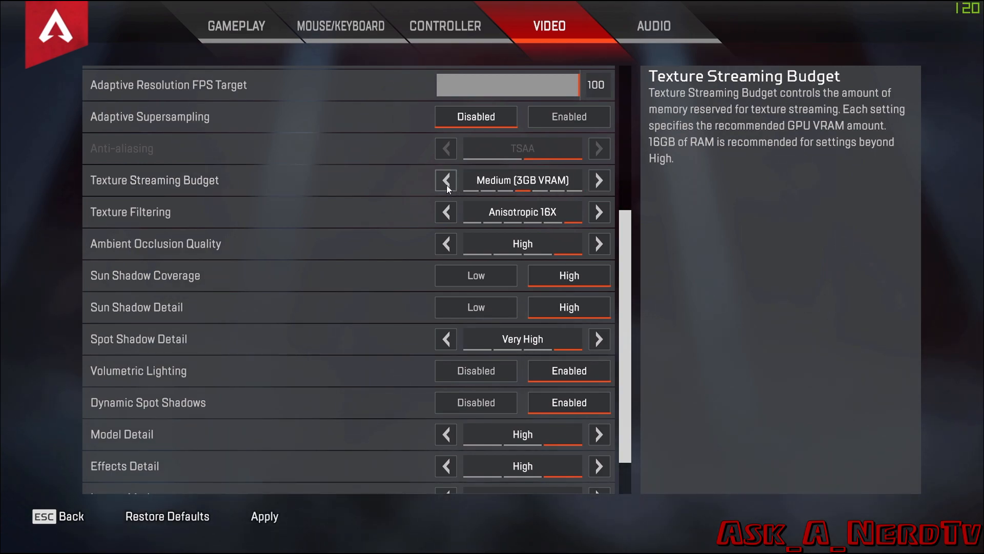
{"action": "left_click", "coordinate": [445, 181]}
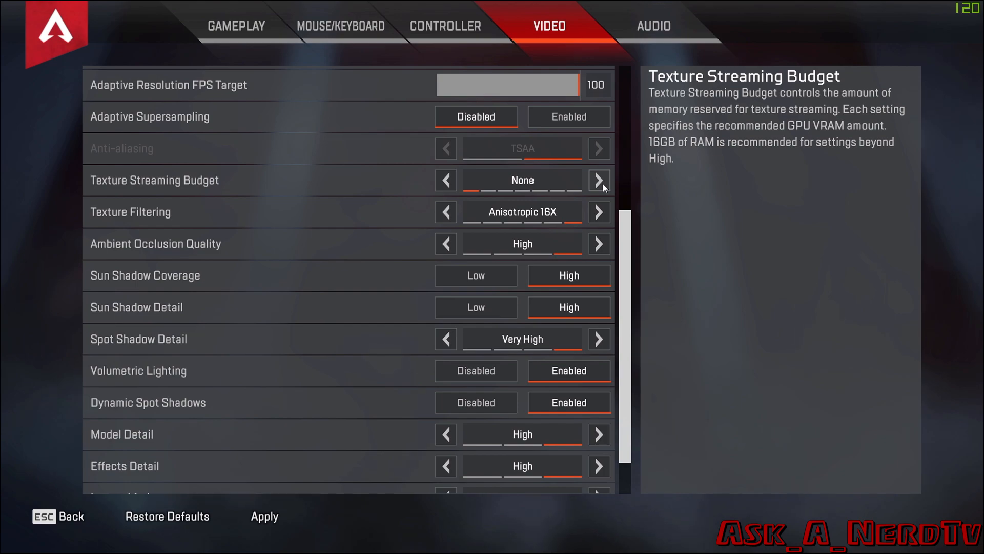
{"action": "left_click", "coordinate": [597, 181]}
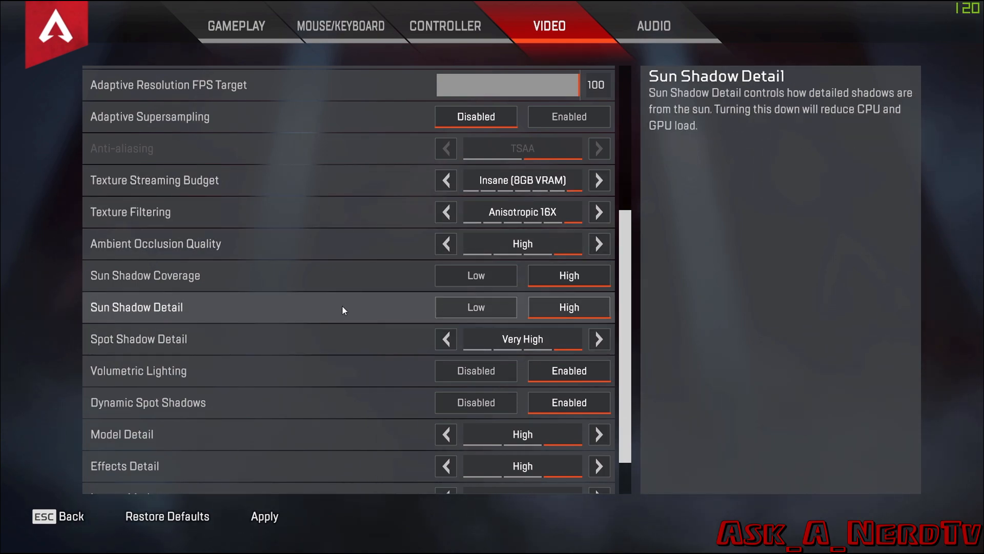
{"action": "mouse_move", "coordinate": [342, 301]}
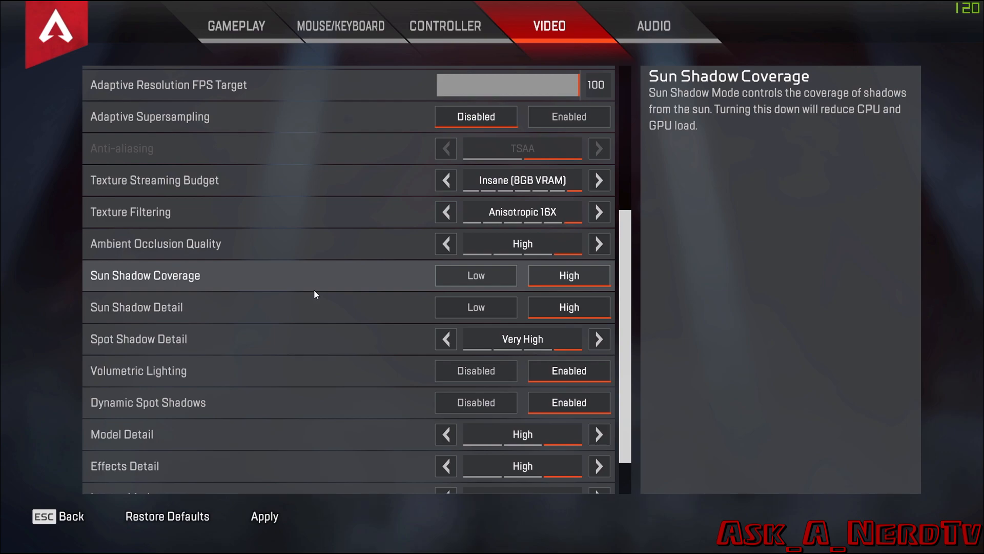
{"action": "mouse_move", "coordinate": [307, 317]}
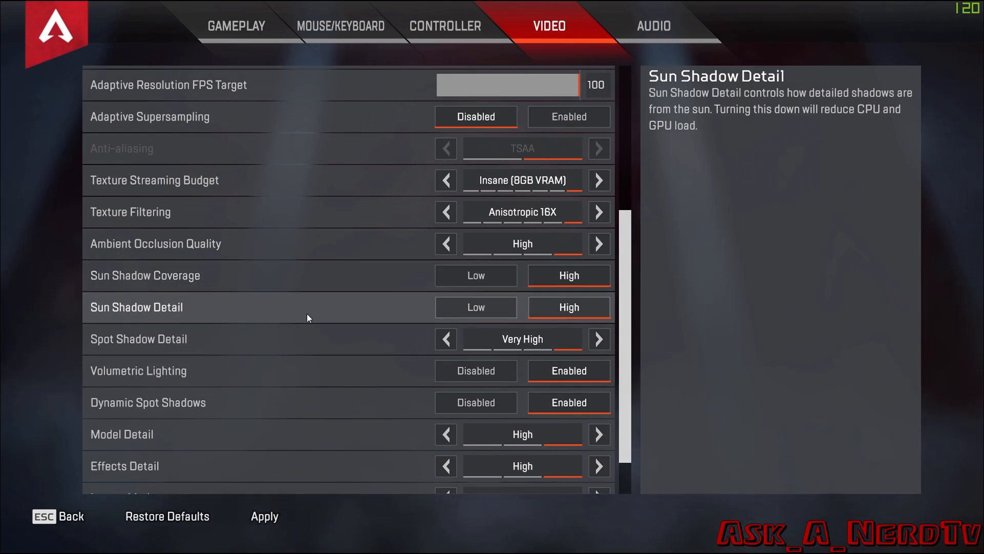
{"action": "mouse_move", "coordinate": [286, 348]}
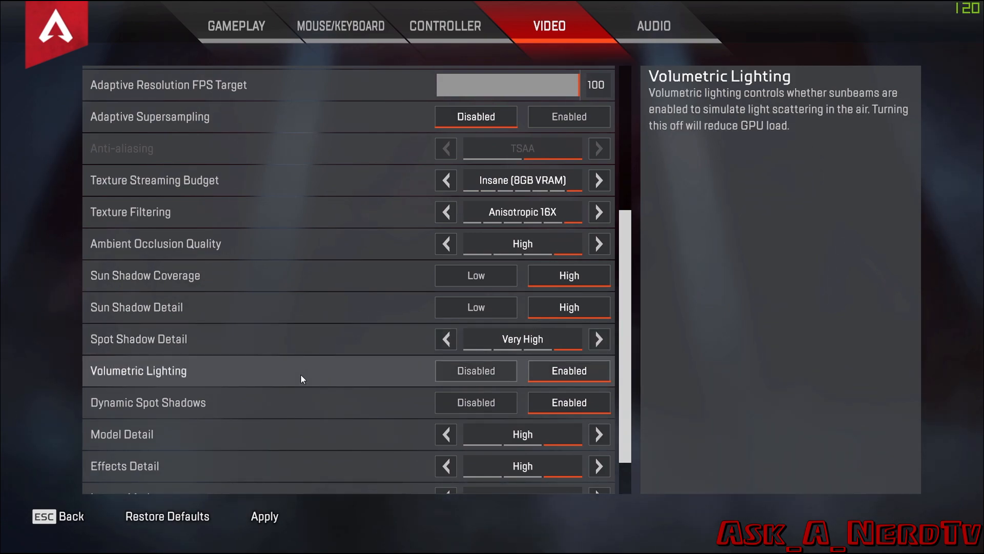
{"action": "mouse_move", "coordinate": [298, 408]}
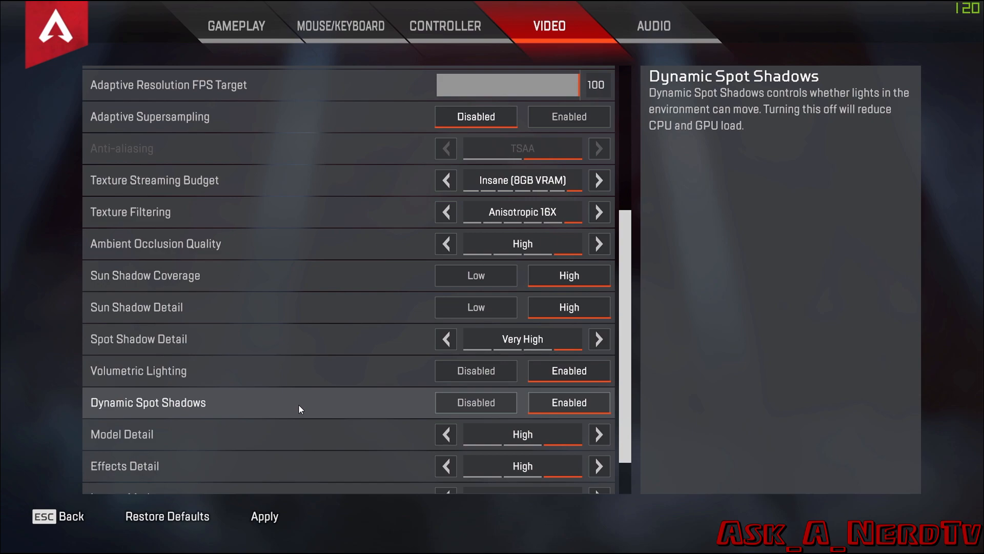
{"action": "mouse_move", "coordinate": [630, 405]}
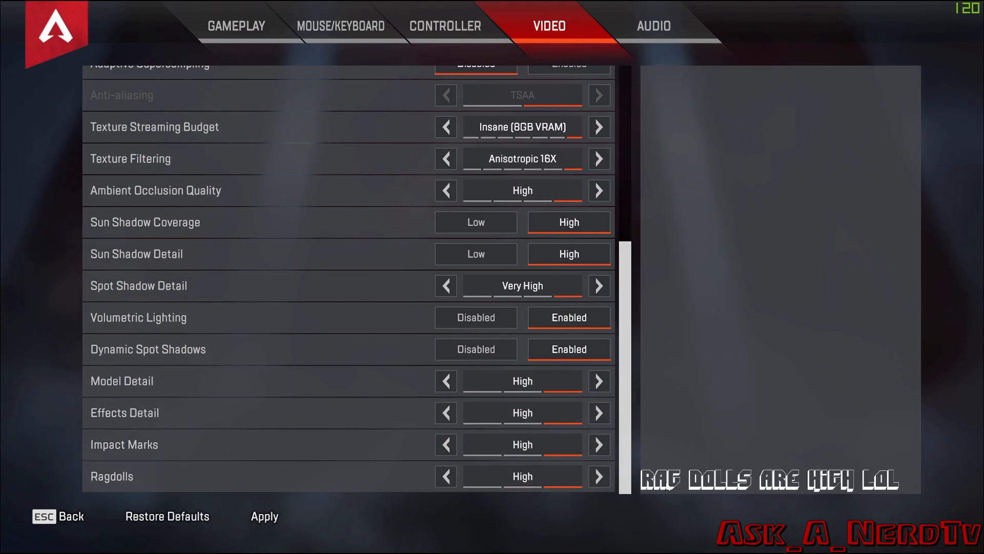
Step: Scroll back up through the video settings to check Borderless Window, 1920 x 1080 and V-Sync disabled
{"action": "scroll", "scroll_direction": "up", "scroll_amount": 3}
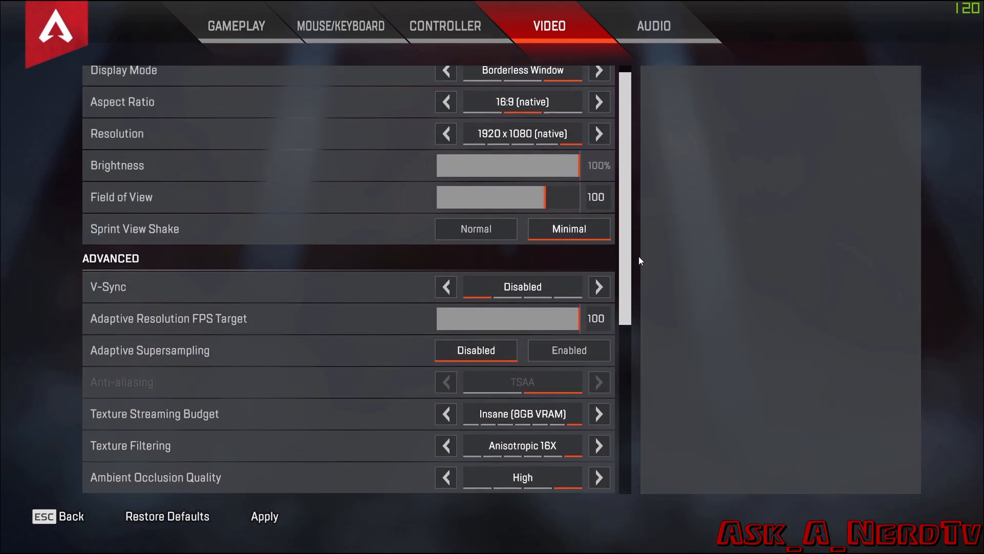
{"action": "scroll", "scroll_direction": "up", "scroll_amount": 3}
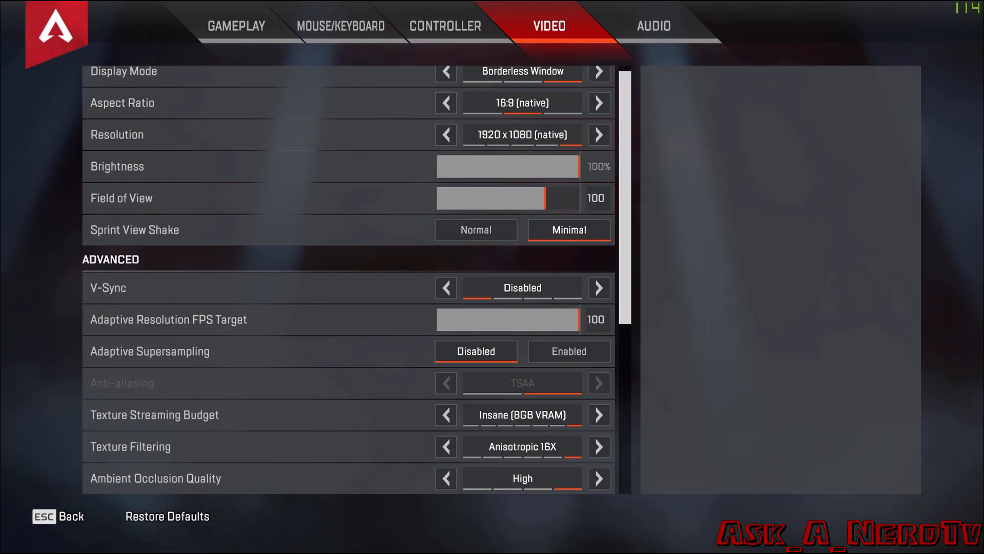
{"action": "scroll", "scroll_direction": "up", "scroll_amount": 3}
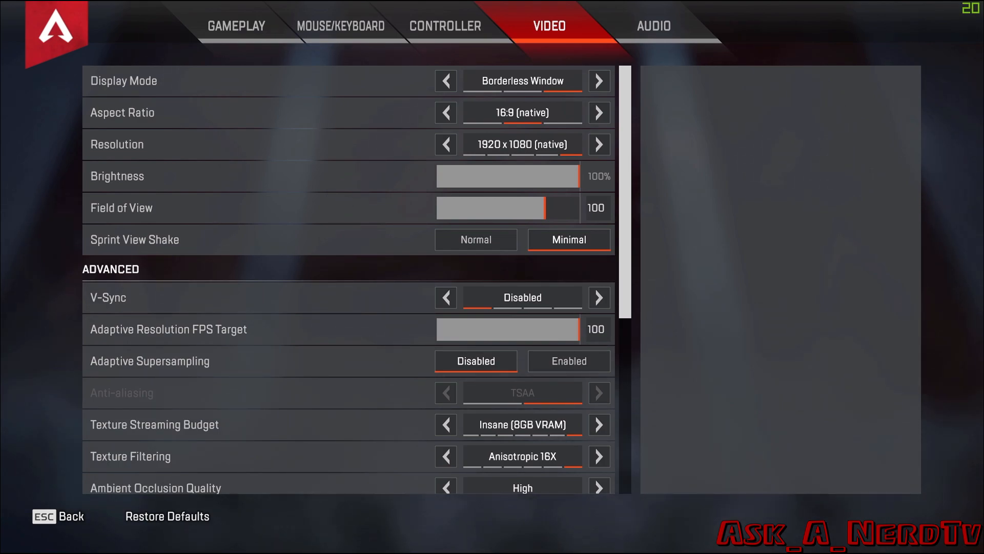
{"action": "mouse_move", "coordinate": [150, 355]}
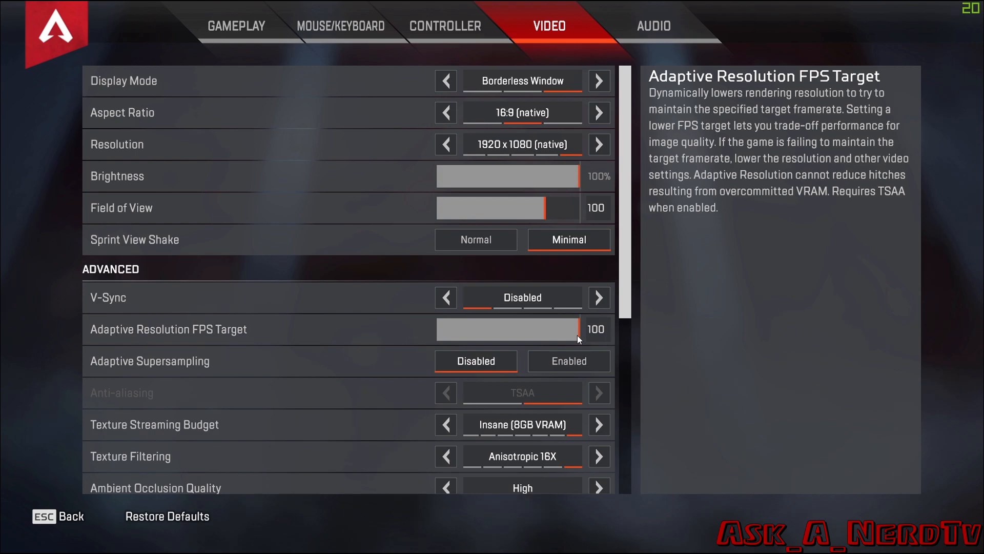
{"action": "mouse_move", "coordinate": [571, 334]}
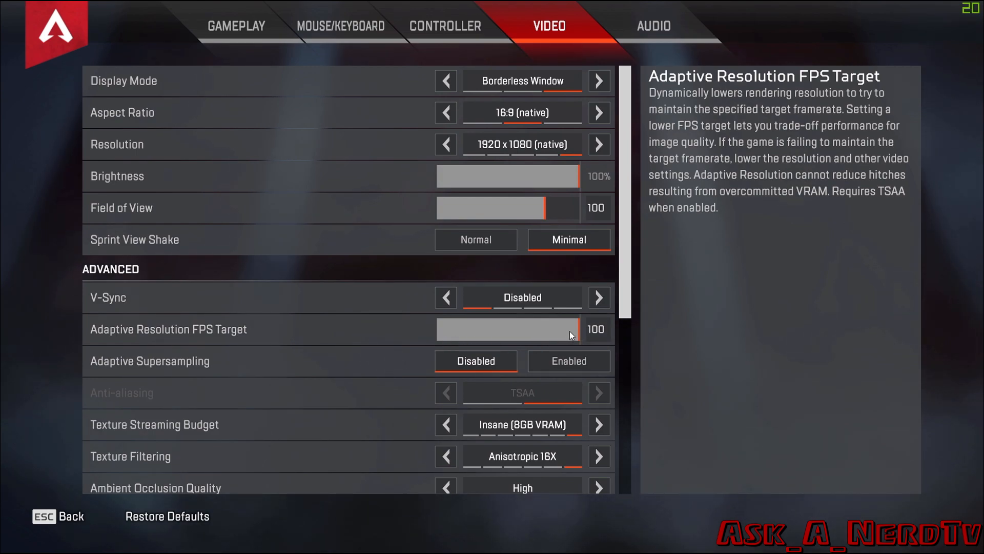
{"action": "mouse_move", "coordinate": [970, 375]}
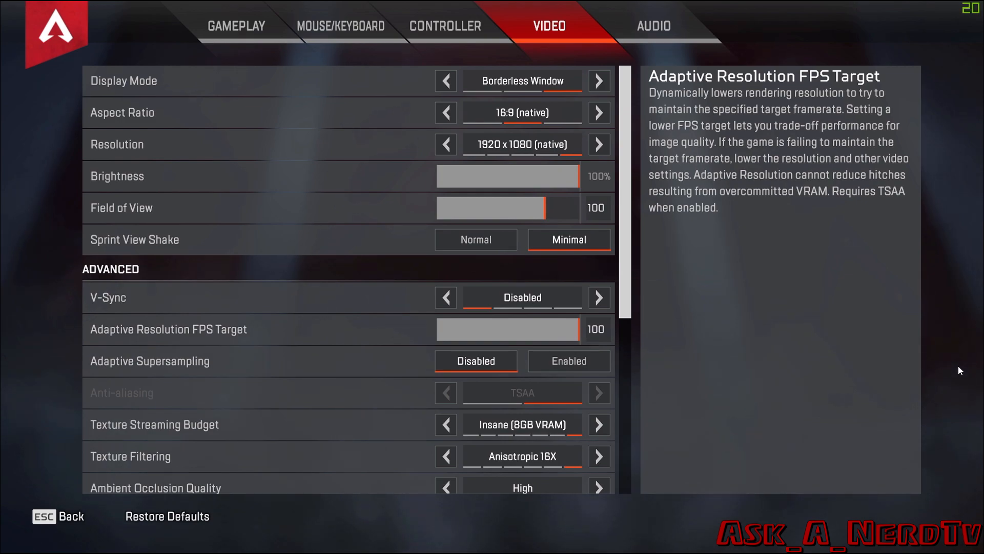
Step: Exit Apex Legends to the desktop and start a File Explorer window
{"action": "key", "text": "Escape"}
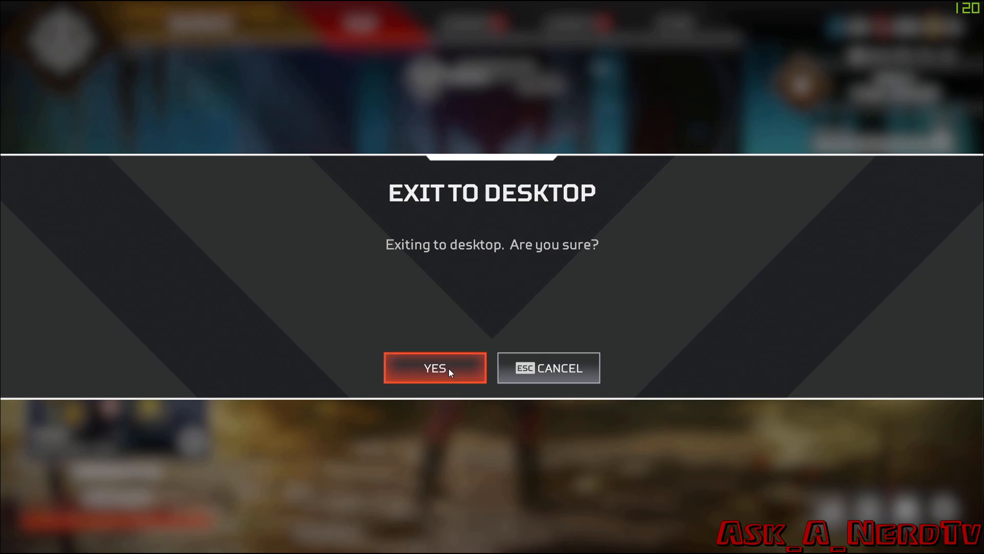
{"action": "left_click", "coordinate": [434, 367]}
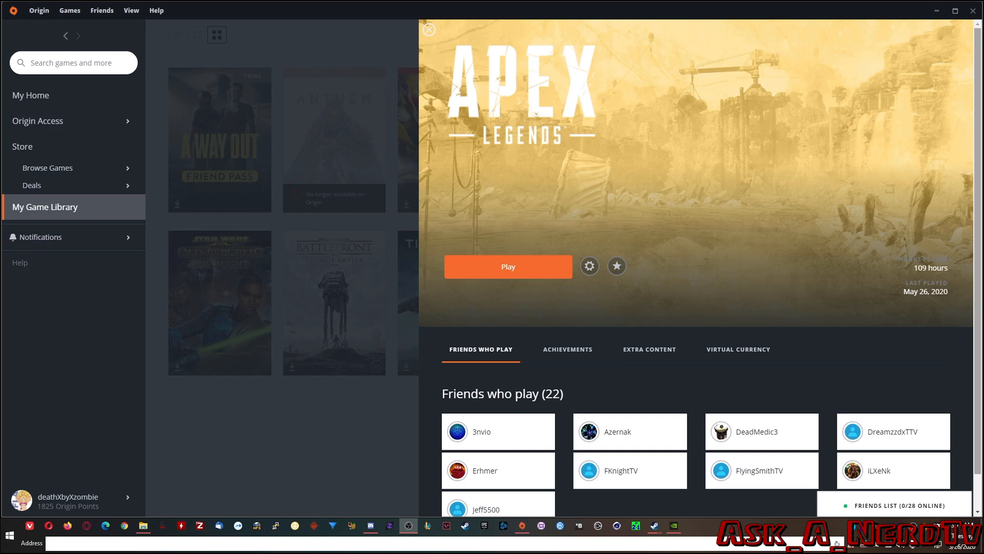
{"action": "mouse_move", "coordinate": [508, 275]}
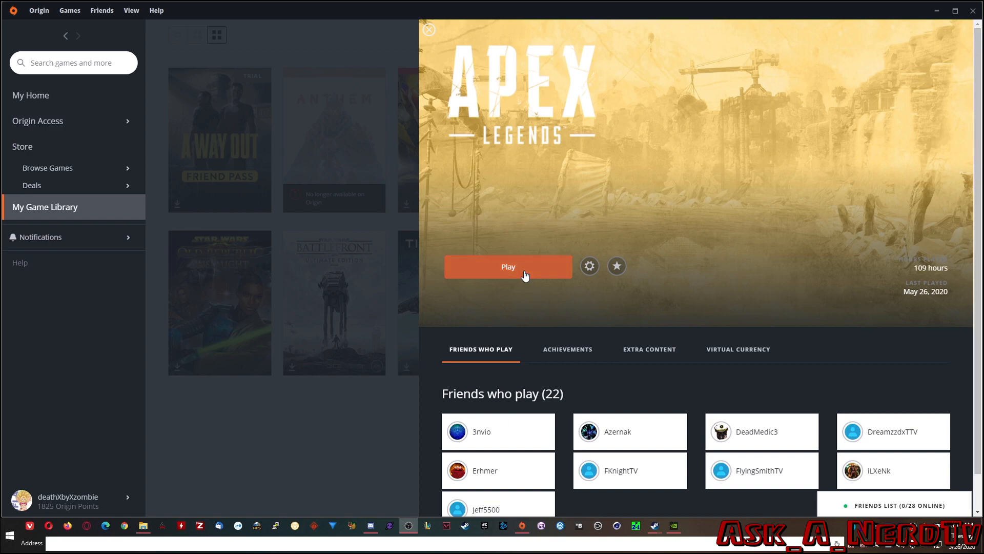
{"action": "mouse_move", "coordinate": [460, 294]}
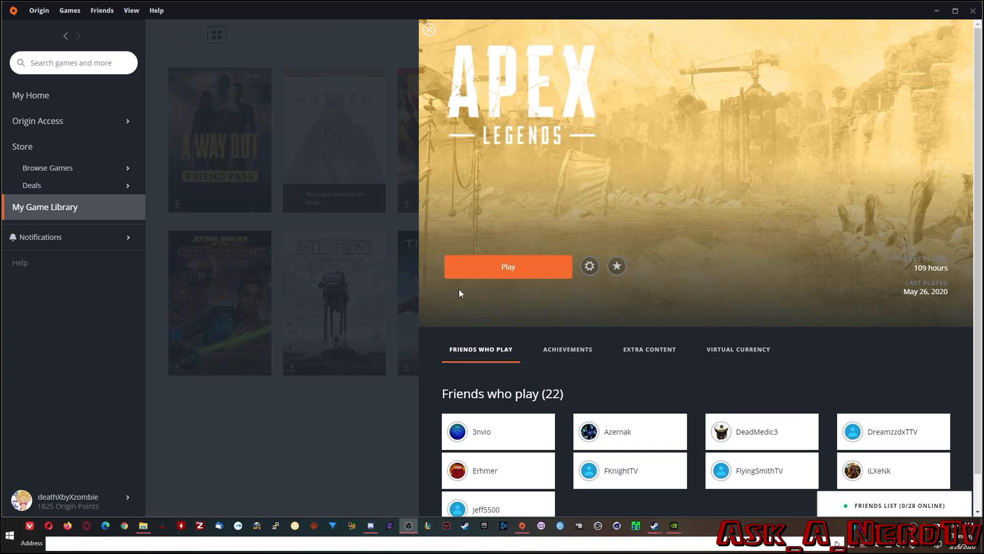
{"action": "left_click", "coordinate": [143, 525]}
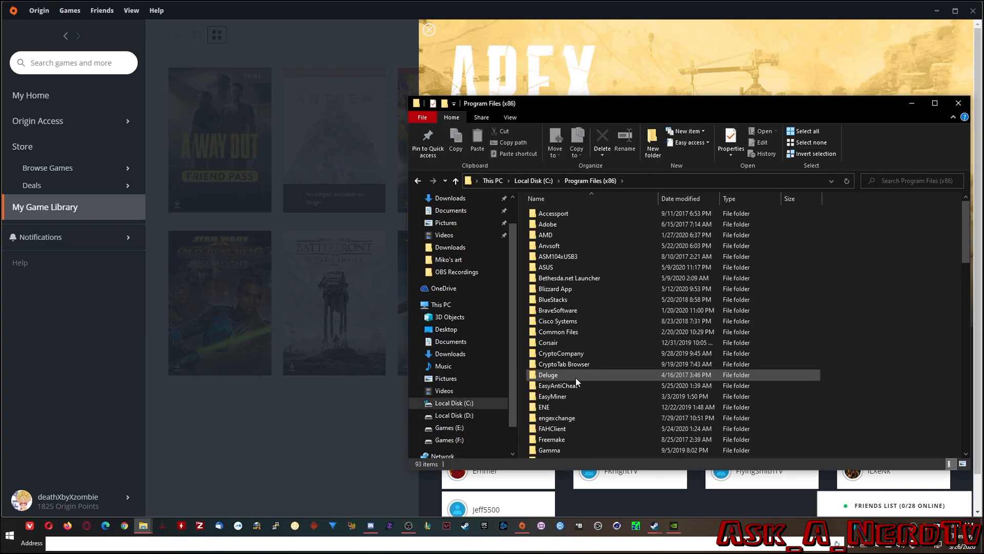
Step: Navigate through Origin Games to Games (F:) > Games > Origin > Apex, listing r5apex.exe
{"action": "scroll", "scroll_direction": "down", "scroll_amount": 3}
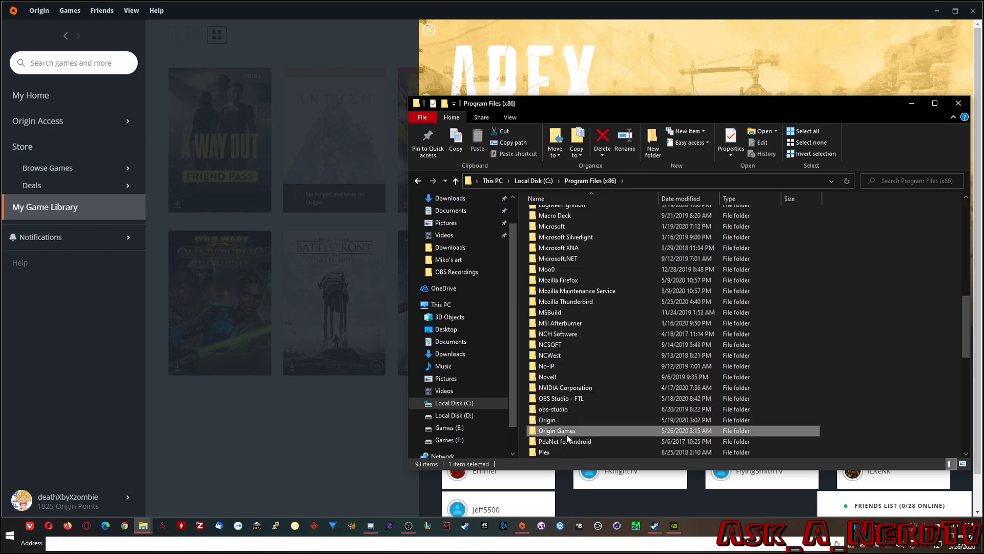
{"action": "double_click", "coordinate": [555, 429]}
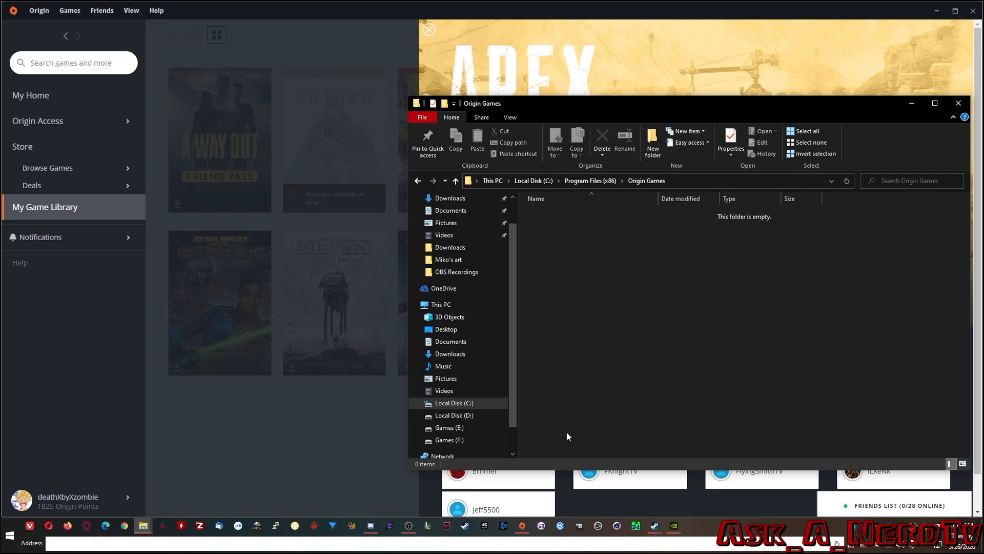
{"action": "mouse_move", "coordinate": [635, 306]}
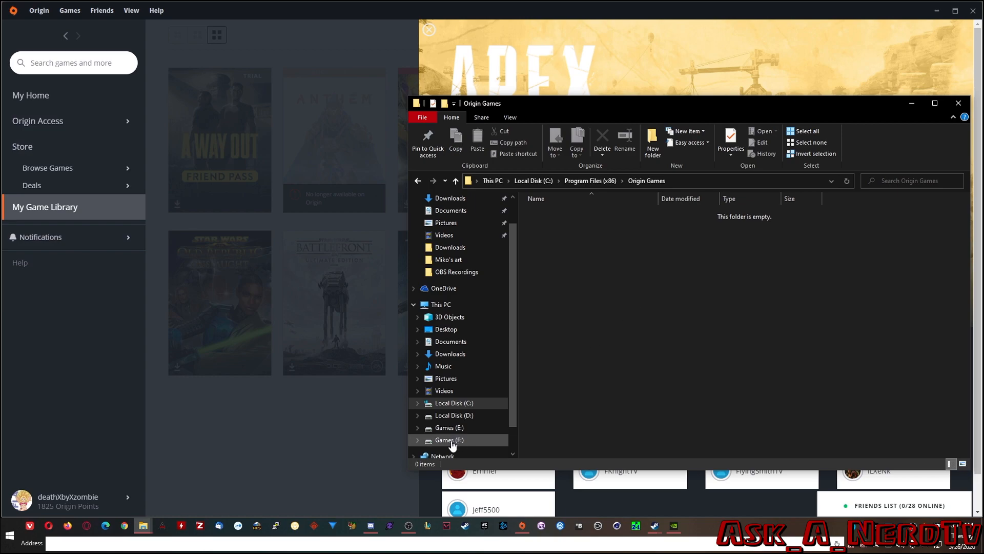
{"action": "double_click", "coordinate": [449, 439]}
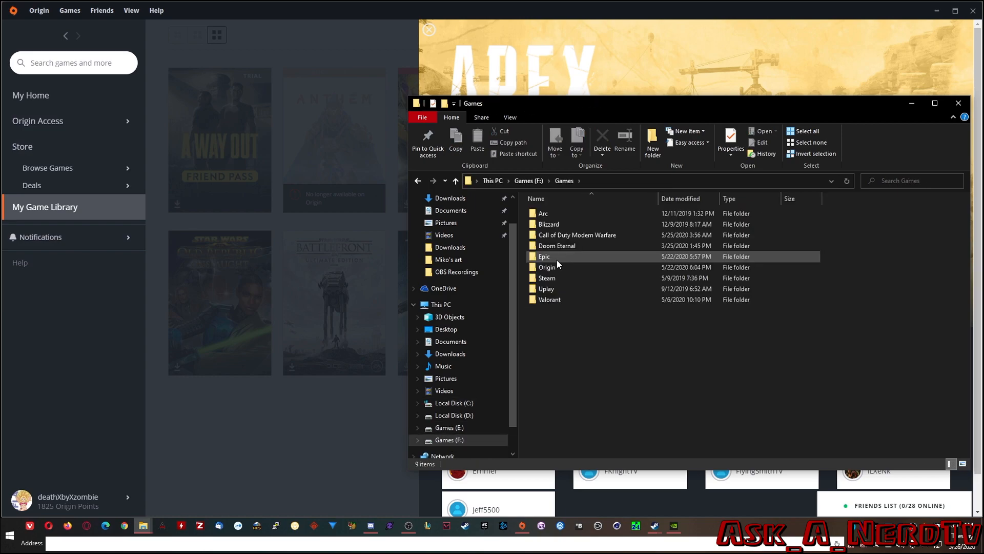
{"action": "double_click", "coordinate": [547, 267]}
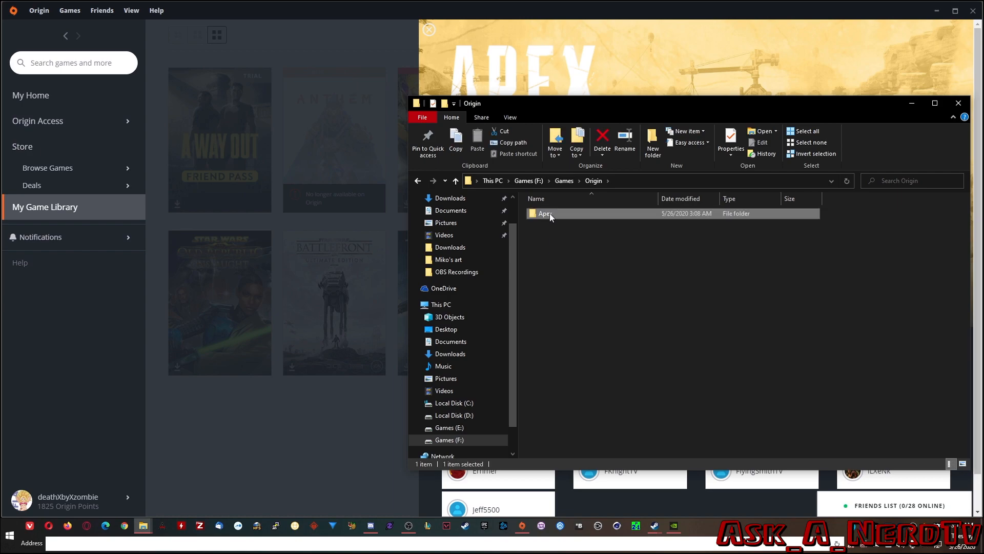
{"action": "double_click", "coordinate": [545, 213]}
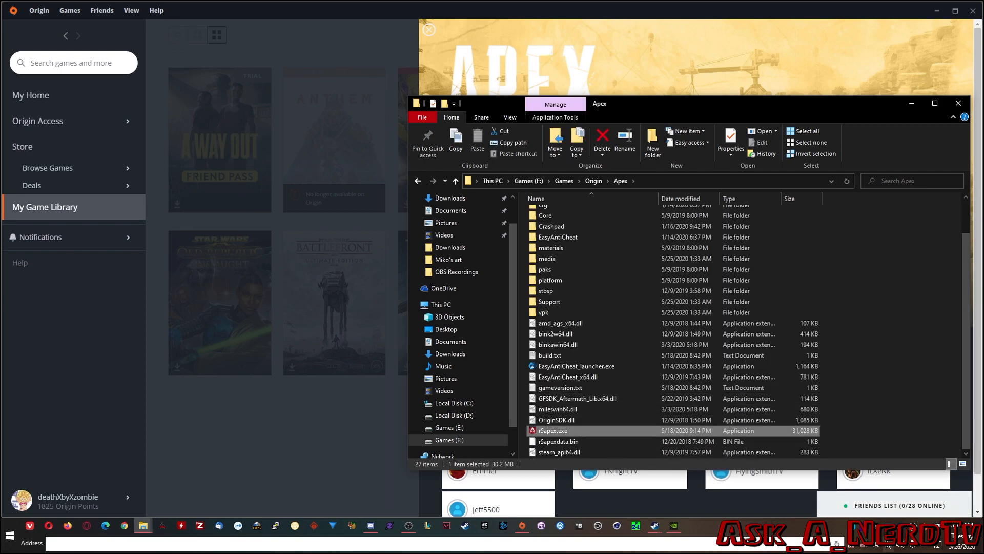
{"action": "mouse_move", "coordinate": [921, 396]}
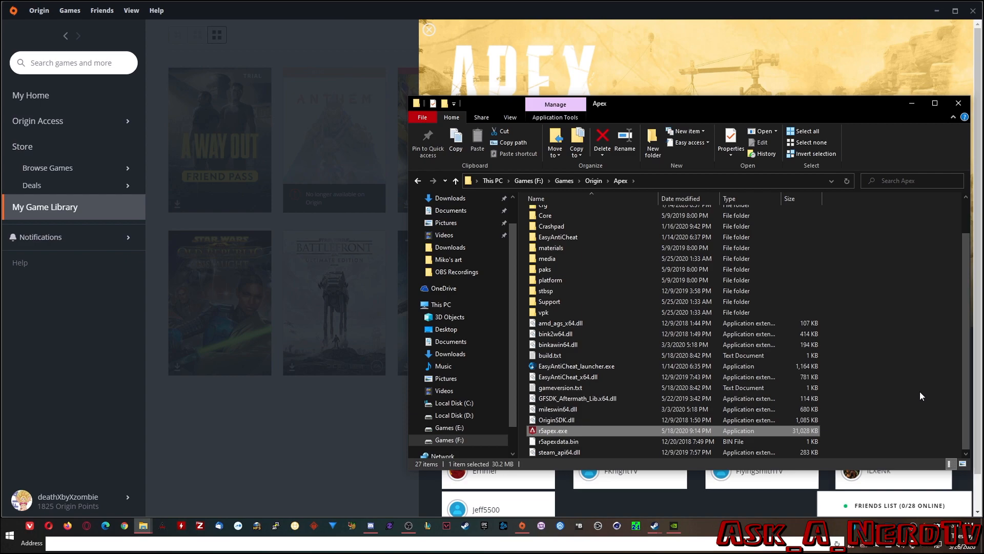
Step: Reach the Compatibility settings of r5apex.exe from its Properties to disable fullscreen optimizations
{"action": "right_click", "coordinate": [553, 429]}
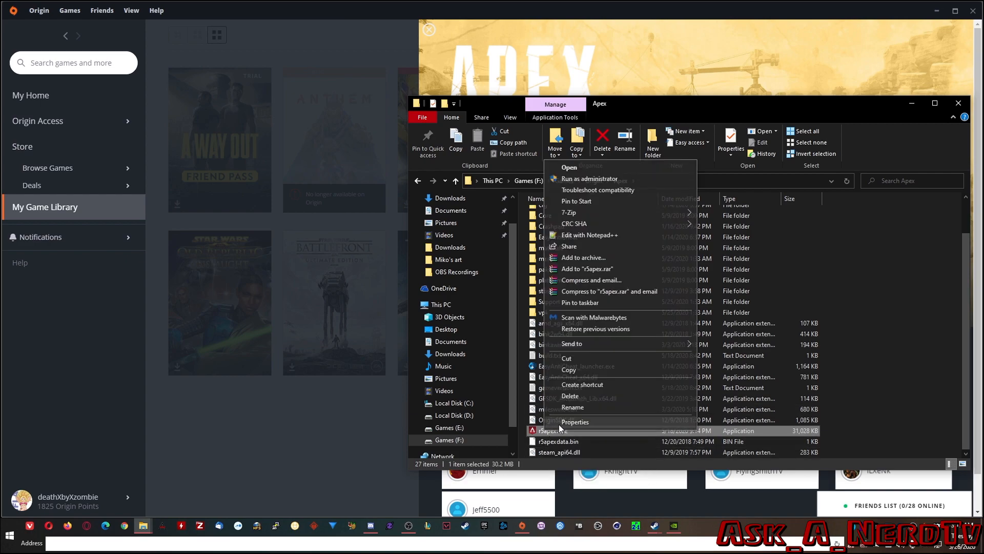
{"action": "left_click", "coordinate": [575, 421]}
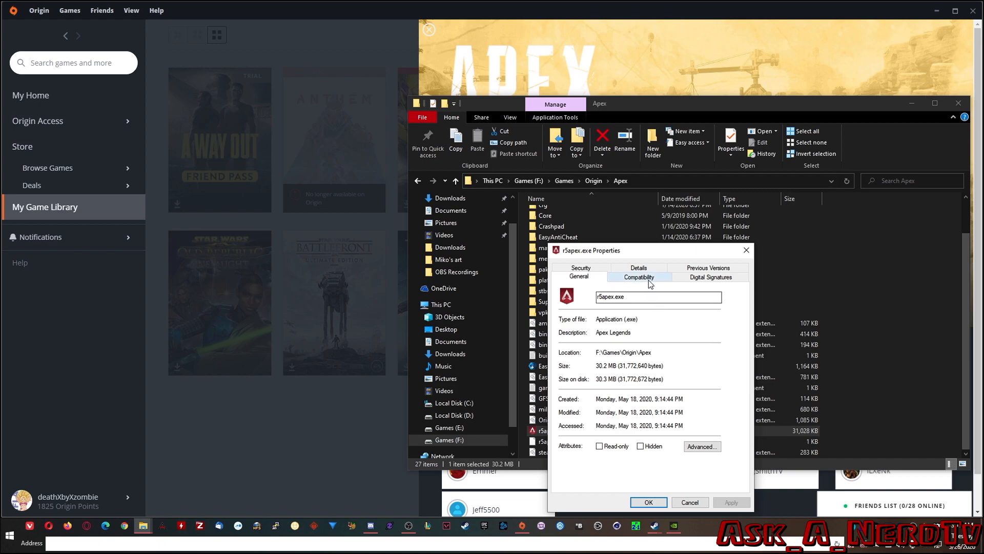
{"action": "left_click", "coordinate": [639, 276]}
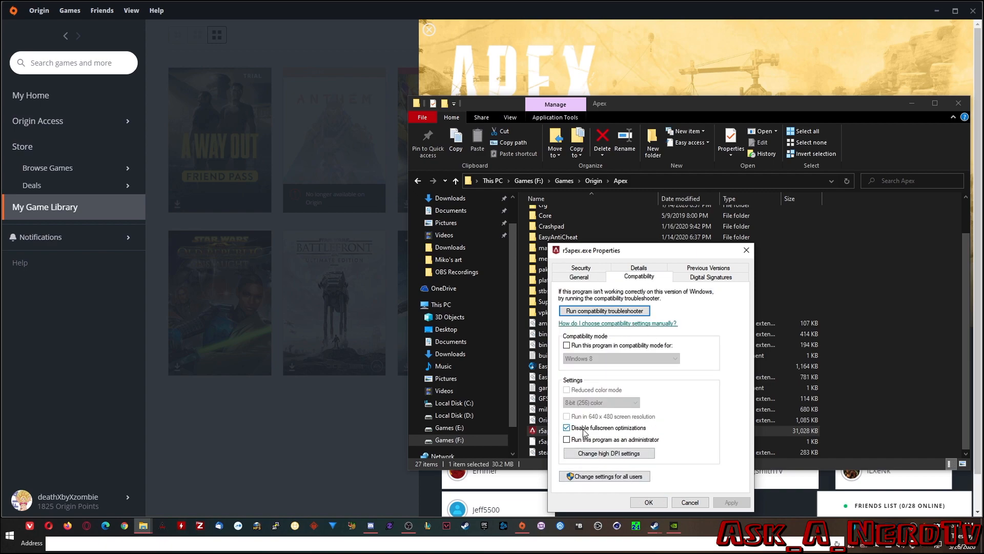
{"action": "mouse_move", "coordinate": [647, 432]}
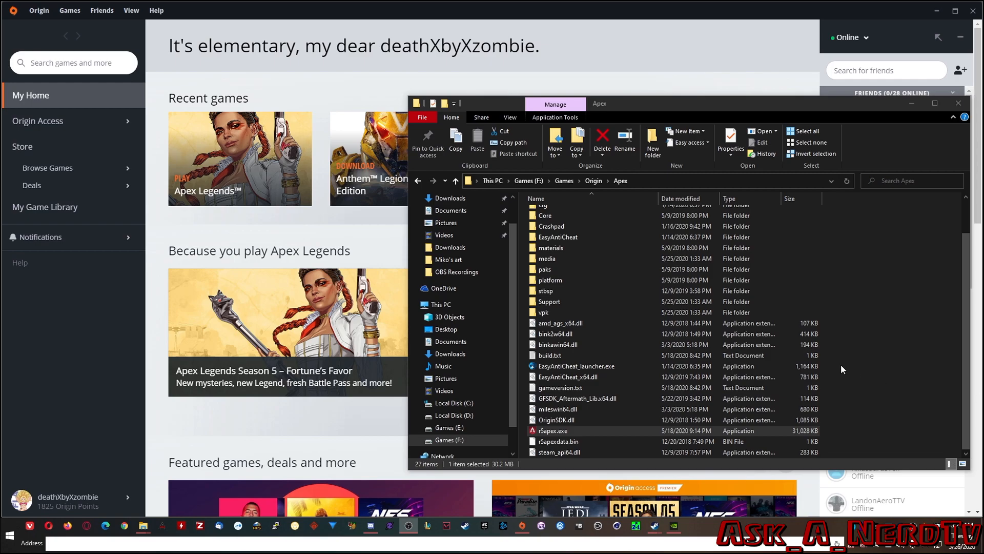
{"action": "mouse_move", "coordinate": [927, 531]}
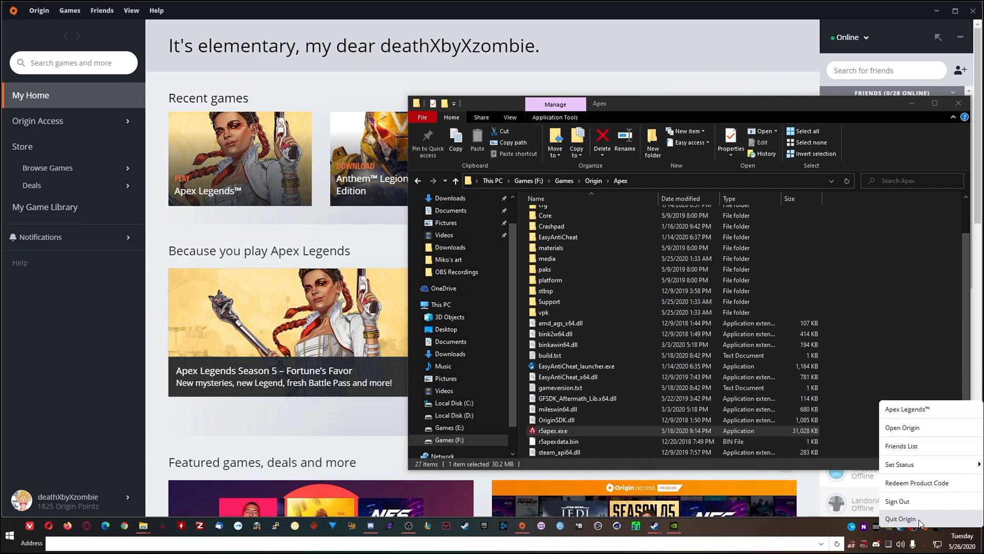
Step: Quit Origin entirely from its tray icon menu
{"action": "left_click", "coordinate": [901, 518]}
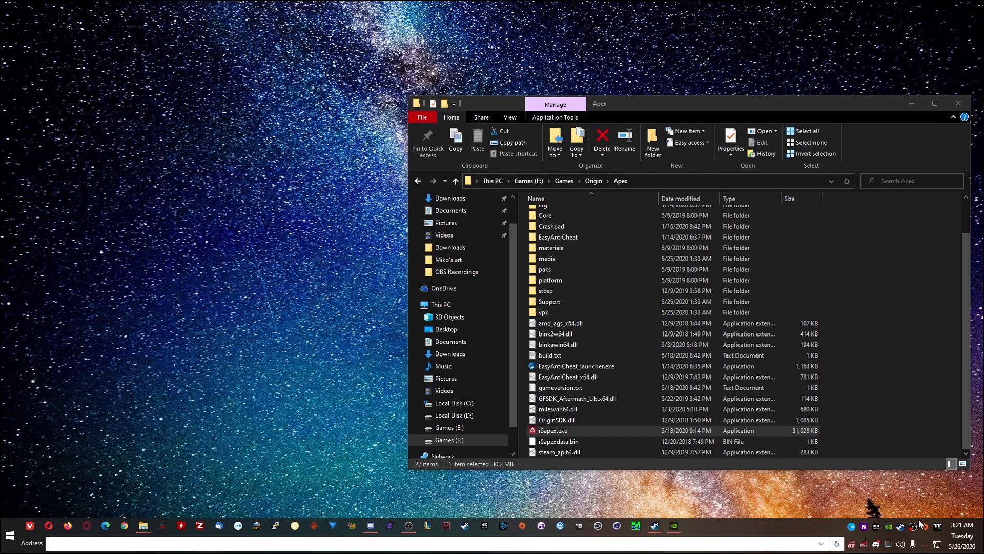
{"action": "mouse_move", "coordinate": [898, 533]}
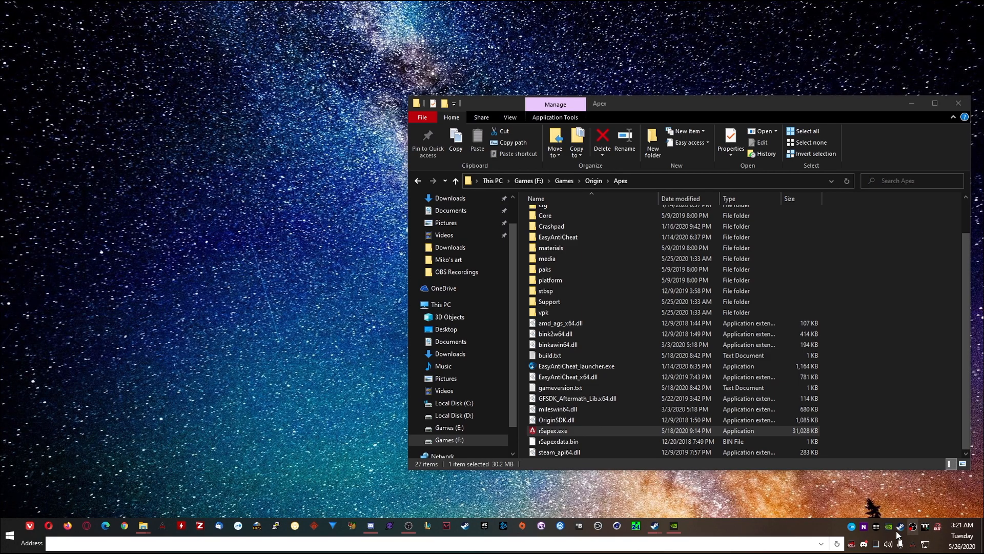
{"action": "mouse_move", "coordinate": [681, 396]}
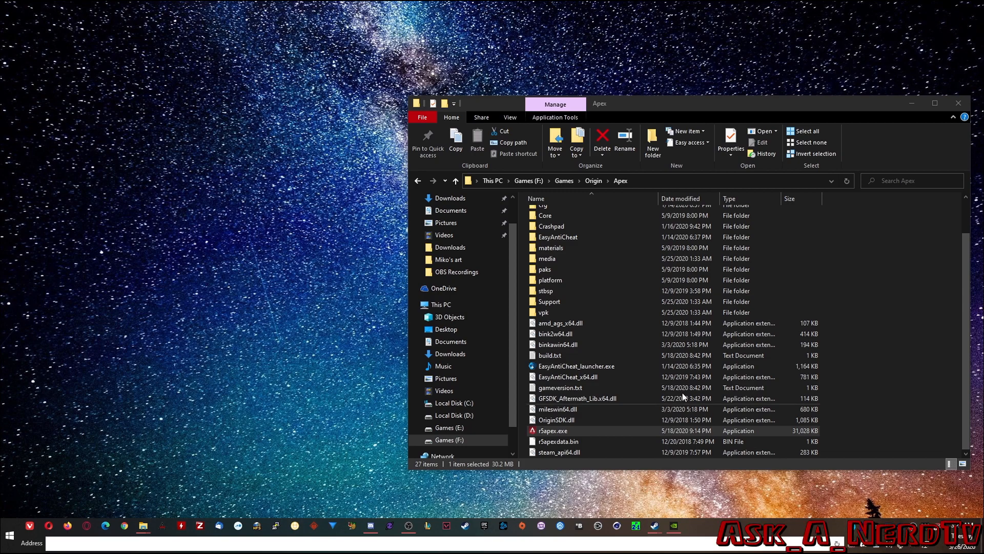
Step: Run EasyAntiCheat_Setup.exe as administrator and repair the service for Apex Legends
{"action": "double_click", "coordinate": [558, 237]}
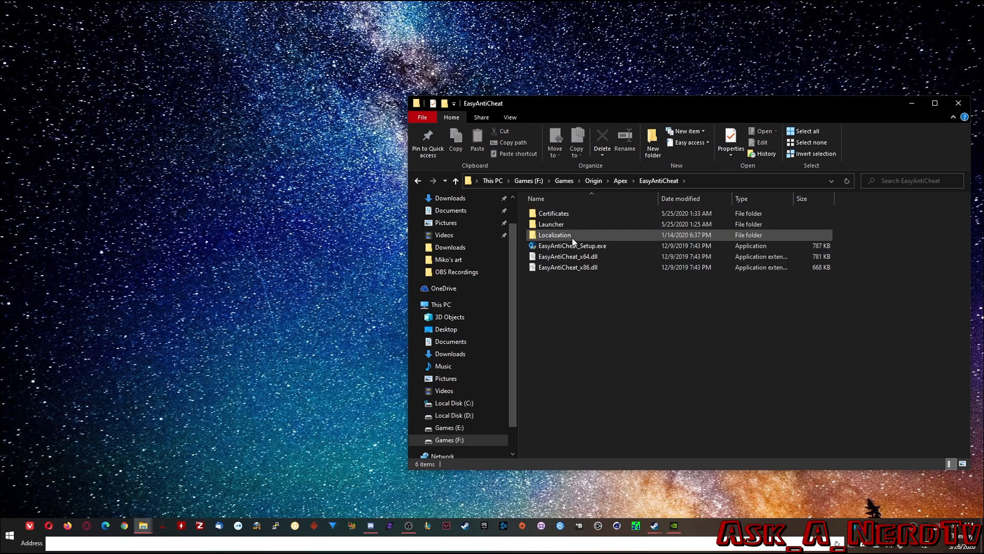
{"action": "mouse_move", "coordinate": [571, 245]}
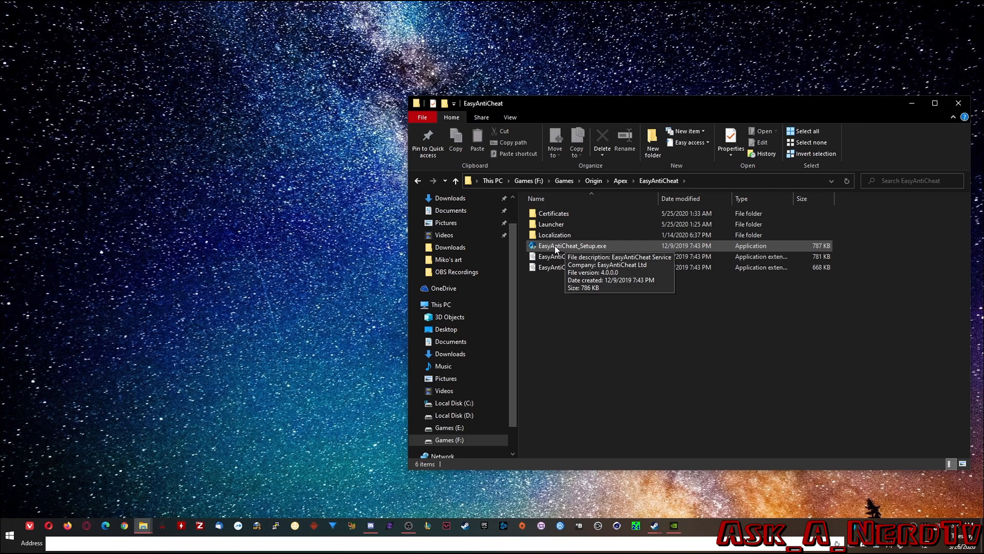
{"action": "right_click", "coordinate": [571, 245]}
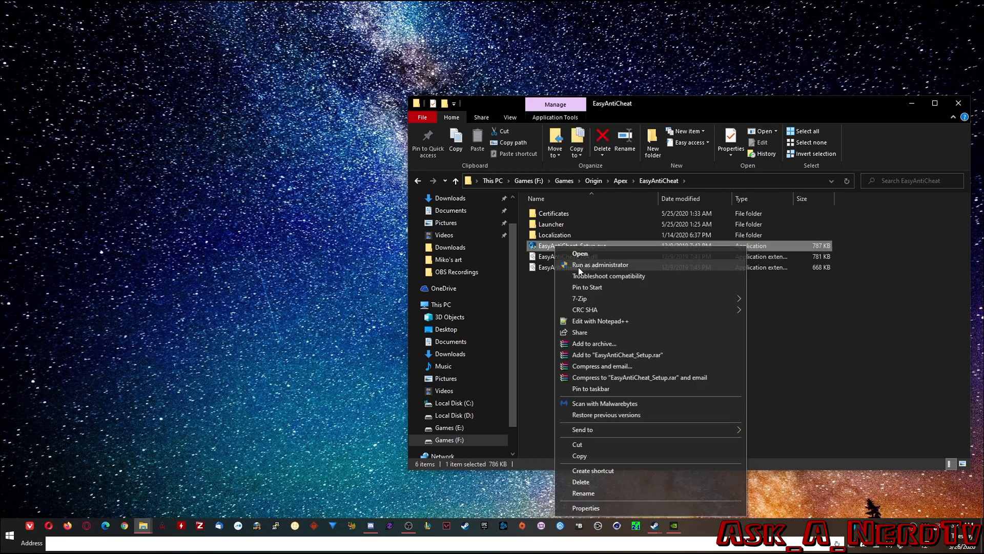
{"action": "left_click", "coordinate": [579, 253]}
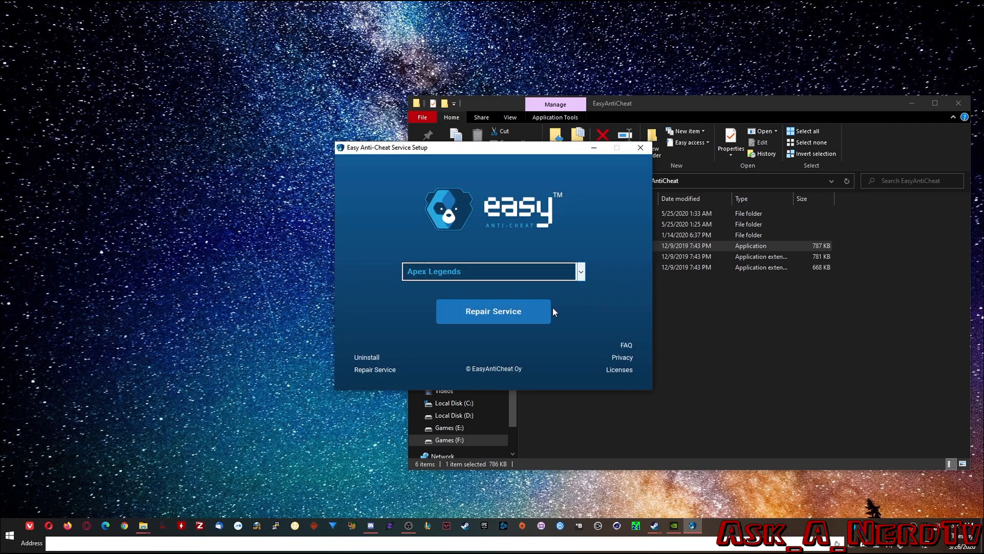
{"action": "left_click", "coordinate": [493, 311]}
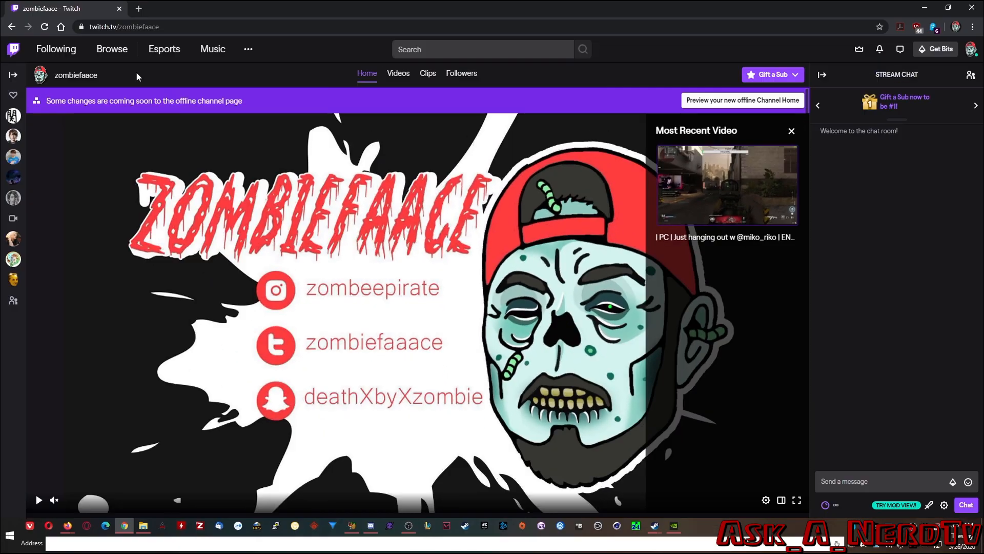
{"action": "left_click", "coordinate": [124, 26]}
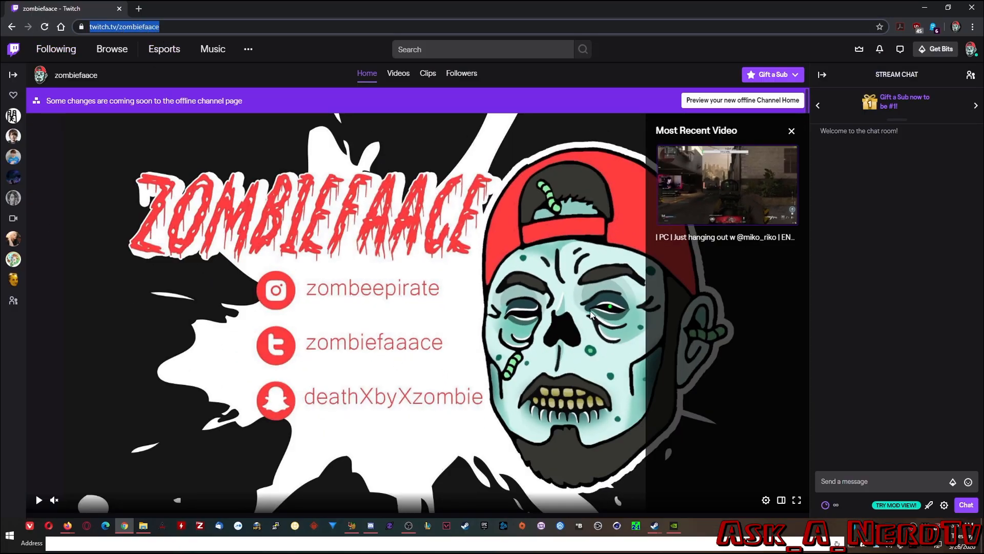
{"action": "scroll", "scroll_direction": "down", "scroll_amount": 3}
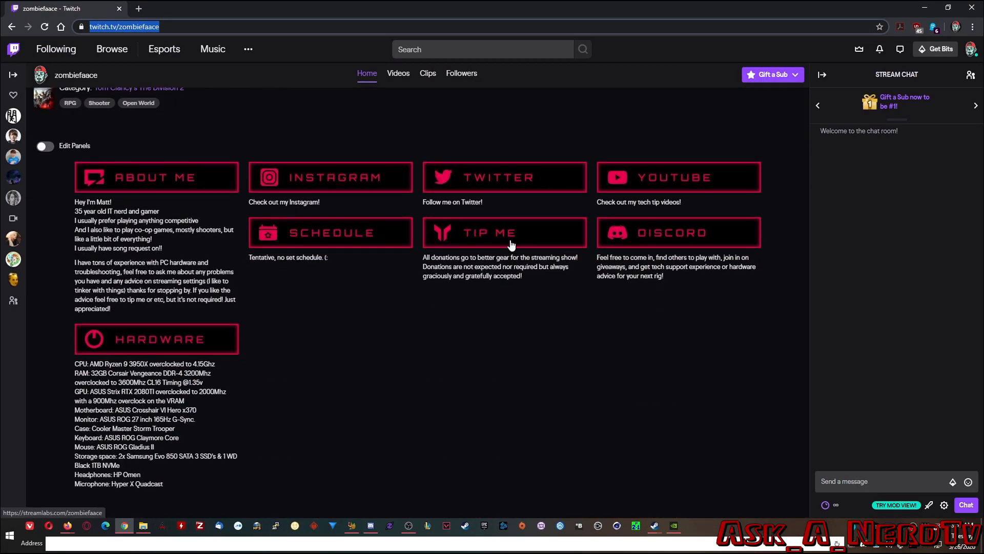